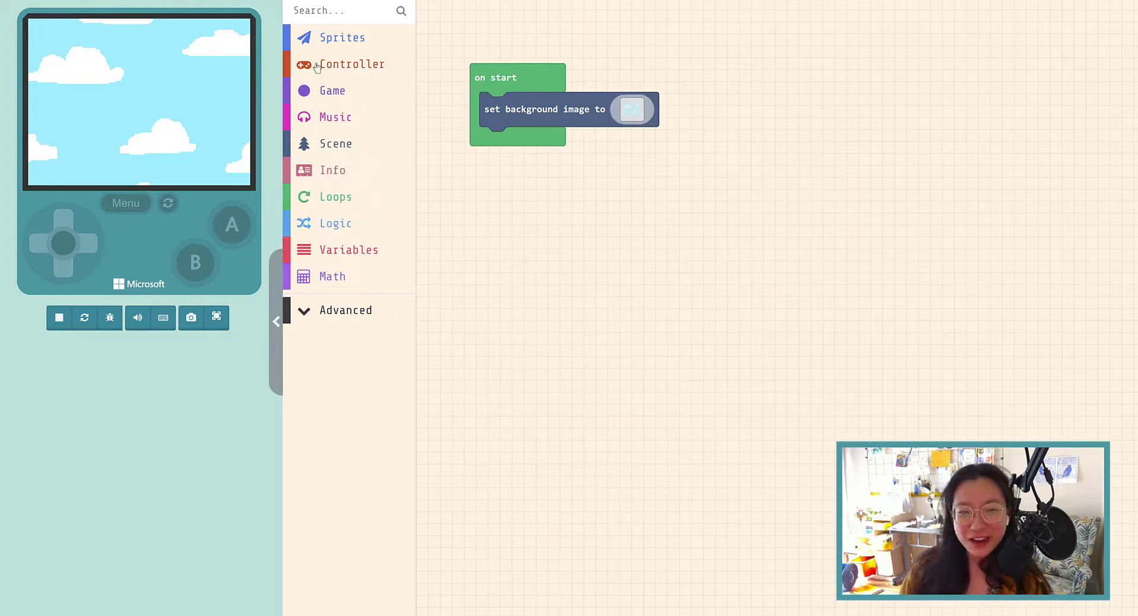
- Add a 'set sprite of kind Player' block to on start stored in a new variable named 'left'
left_click(341, 37)
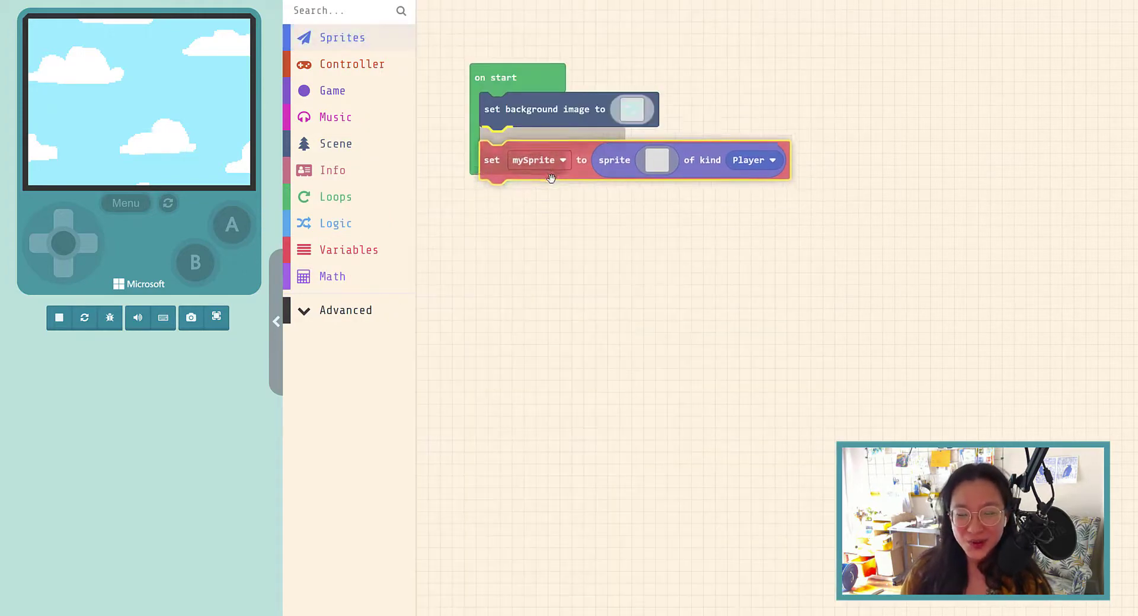
left_click(538, 160)
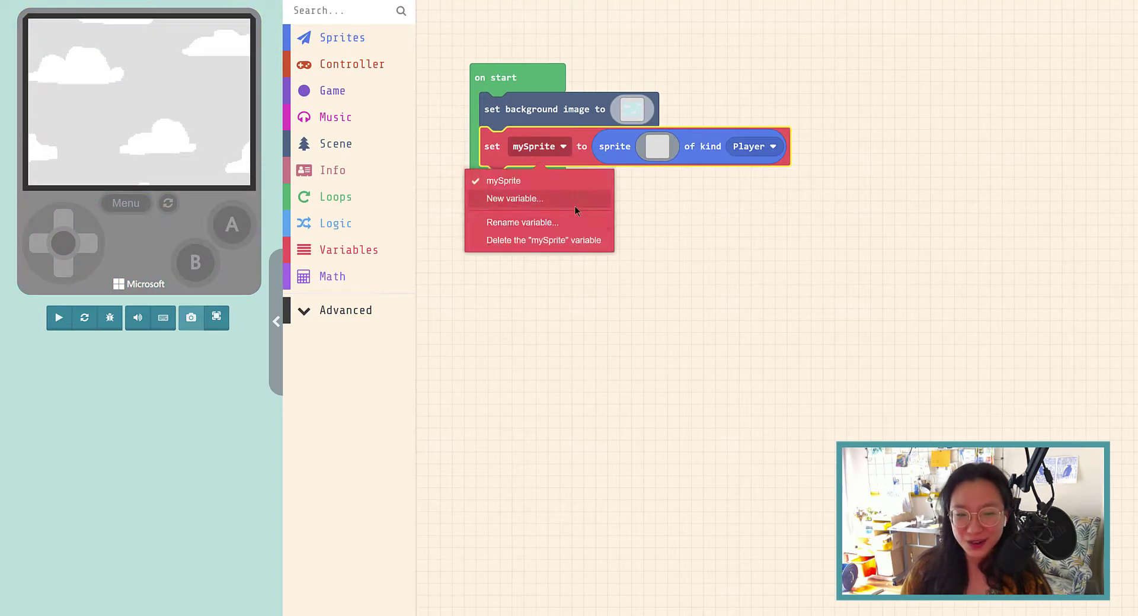
left_click(513, 198)
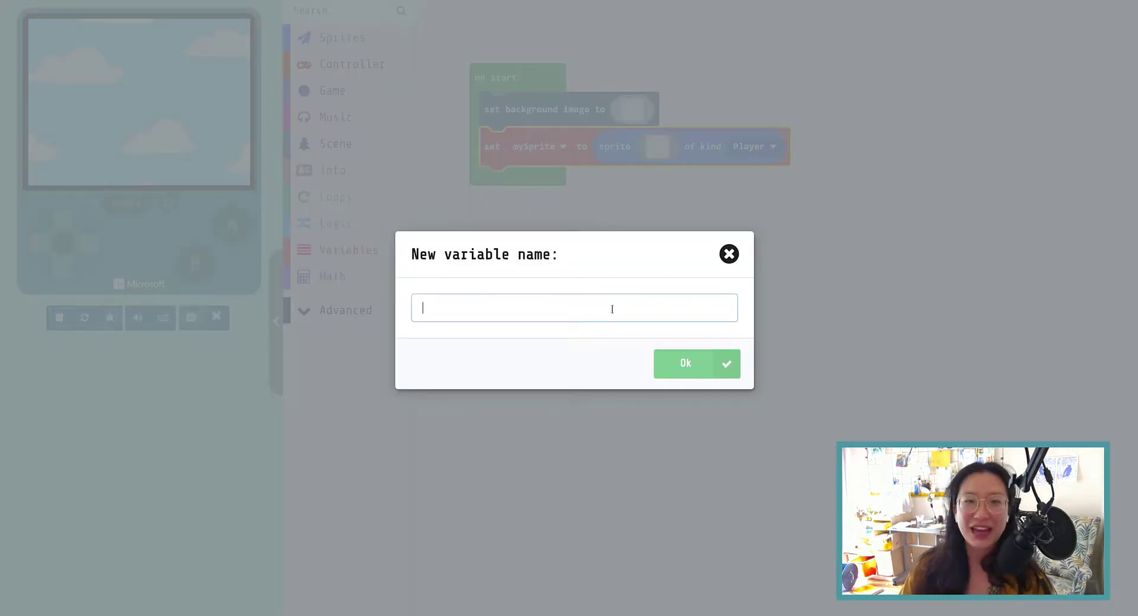
type("left")
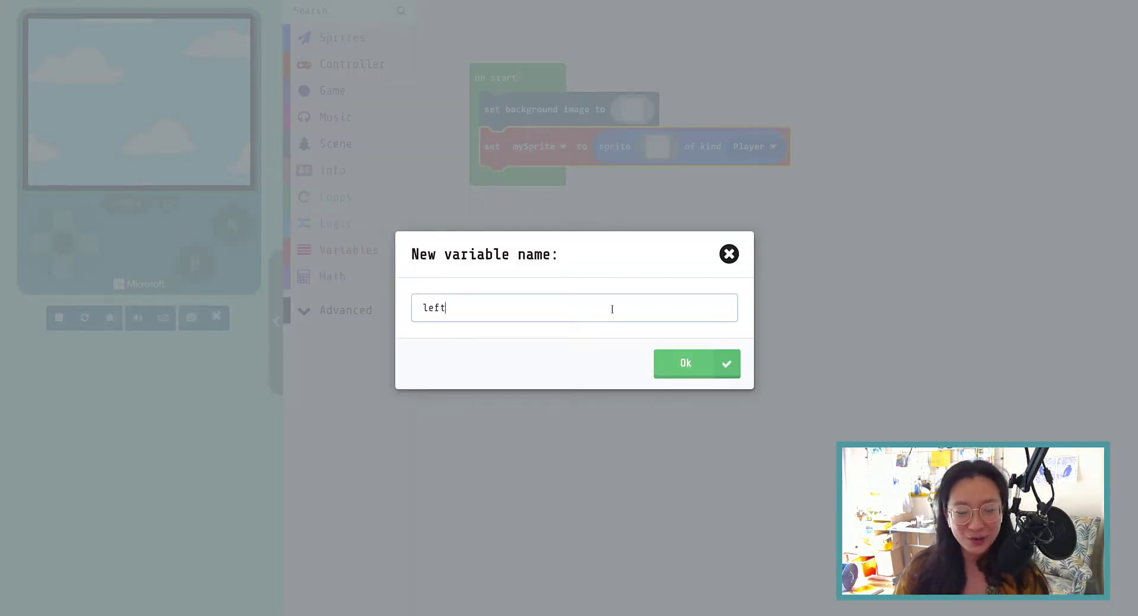
left_click(694, 363)
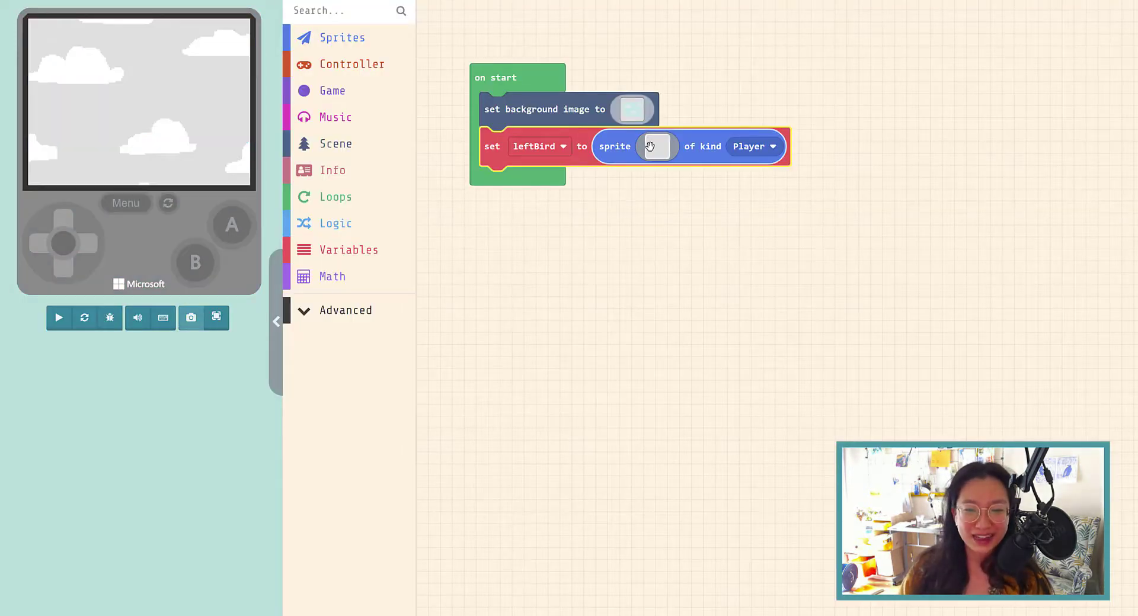
- Open leftBird's image editor and start painting white pixels on the blank canvas
left_click(656, 146)
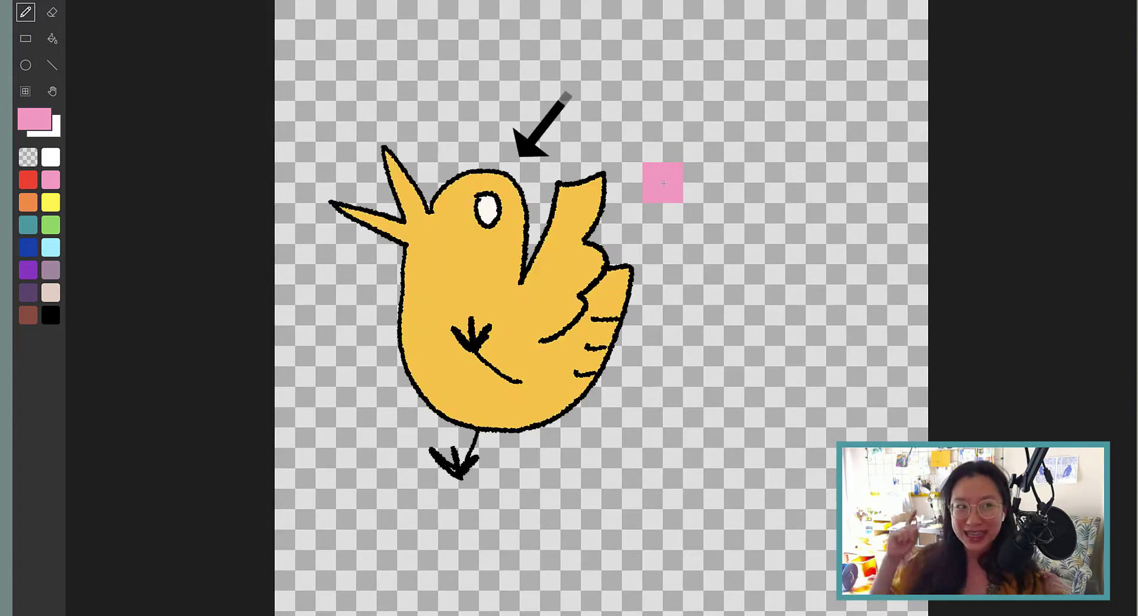
left_click_drag(551, 421, 616, 312)
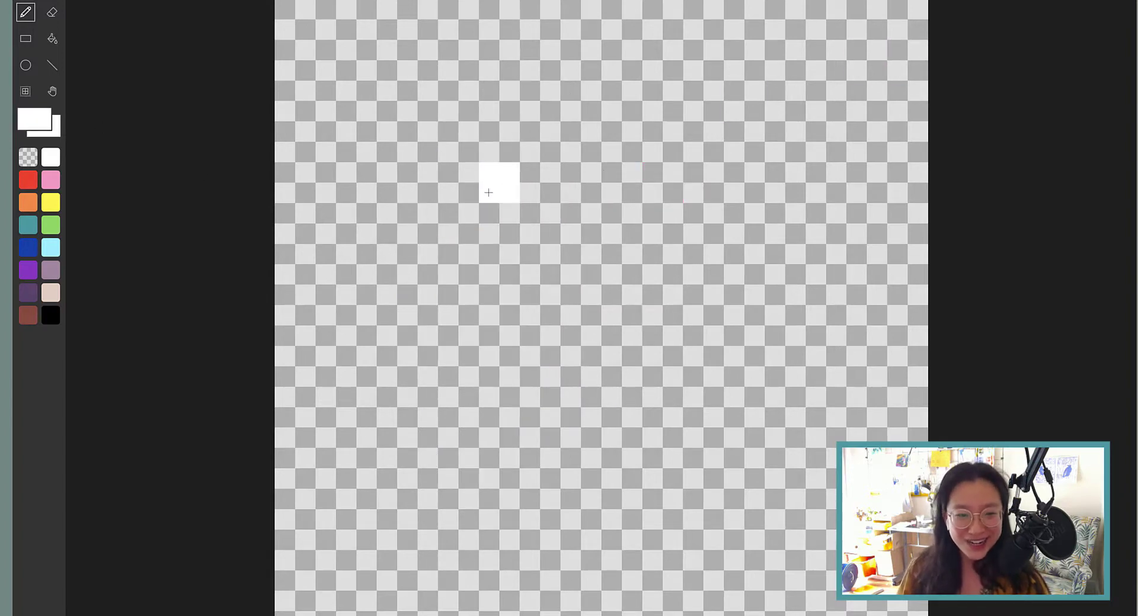
- Paint the white bird's round head and the body extending down to the right
left_click_drag(497, 192, 484, 109)
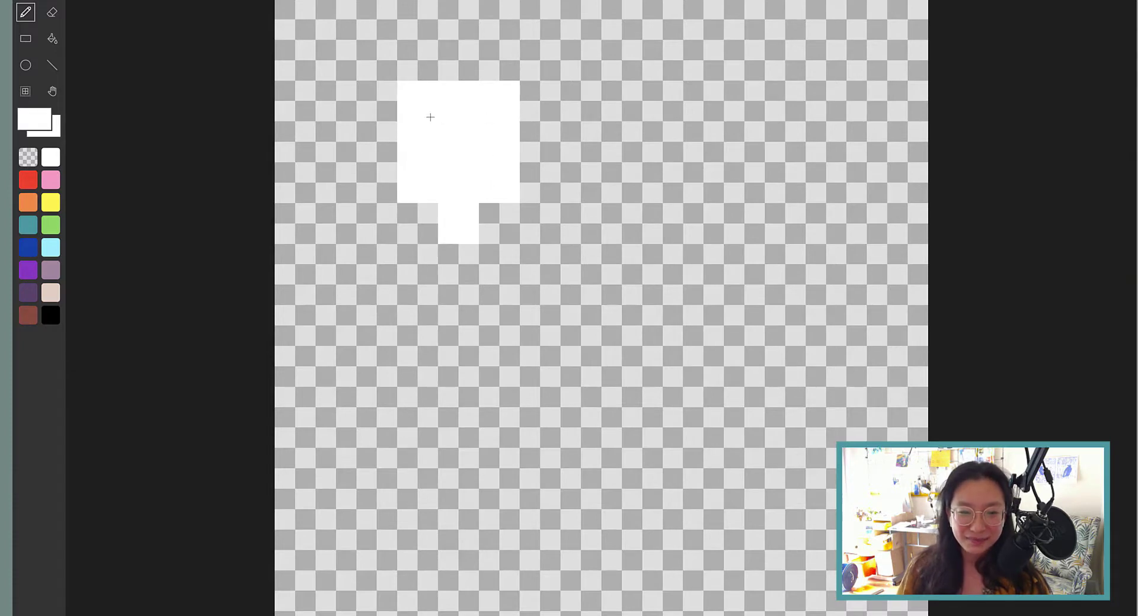
left_click_drag(430, 118, 523, 159)
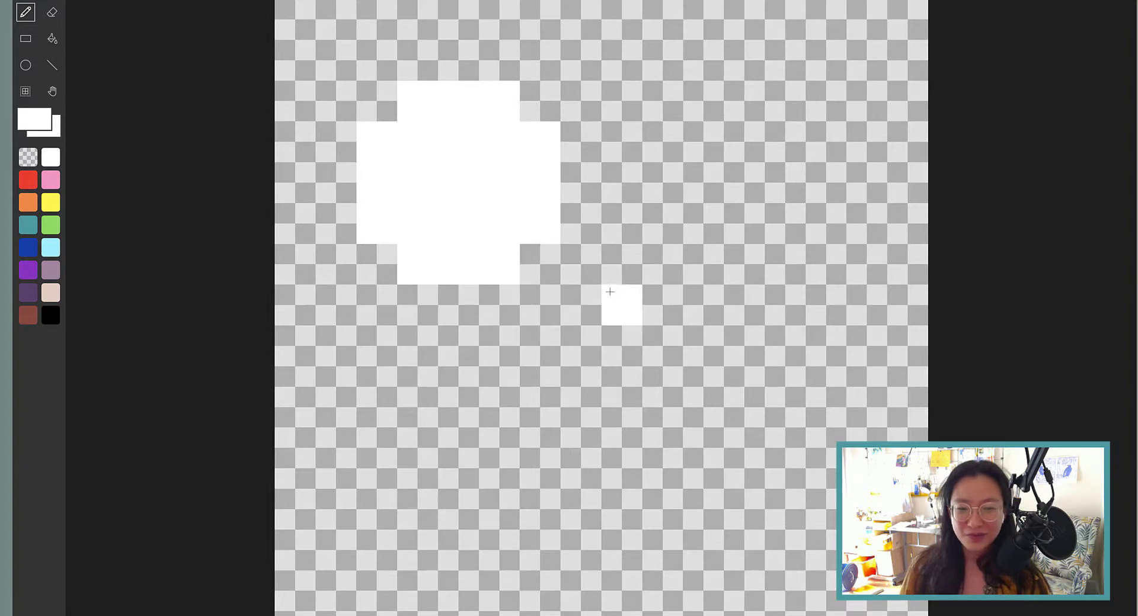
left_click_drag(609, 291, 743, 344)
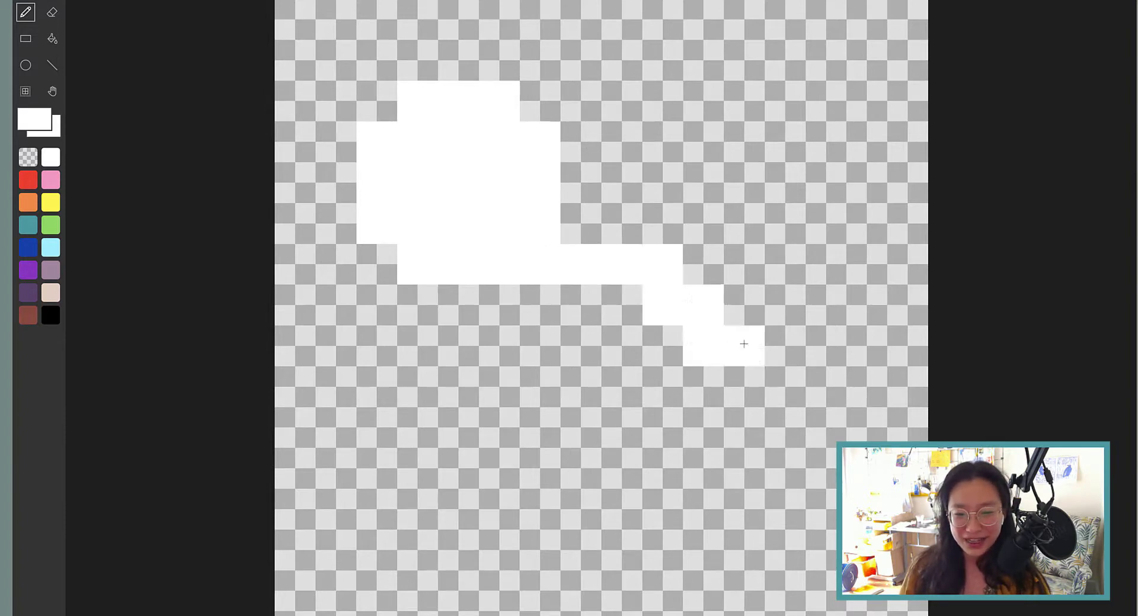
left_click_drag(743, 344, 754, 375)
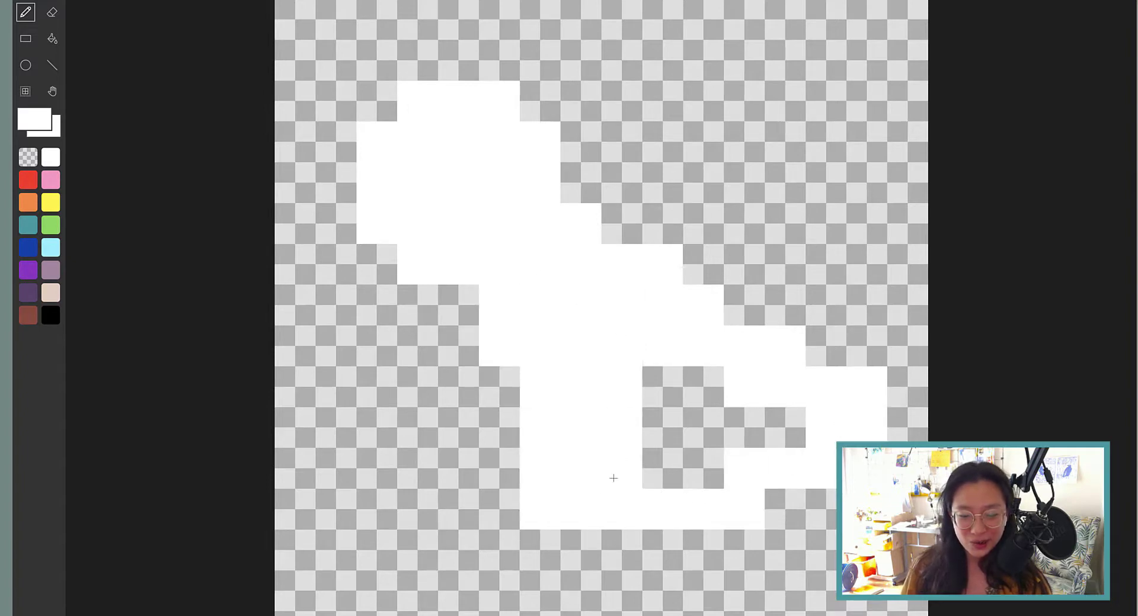
mouse_move(601, 454)
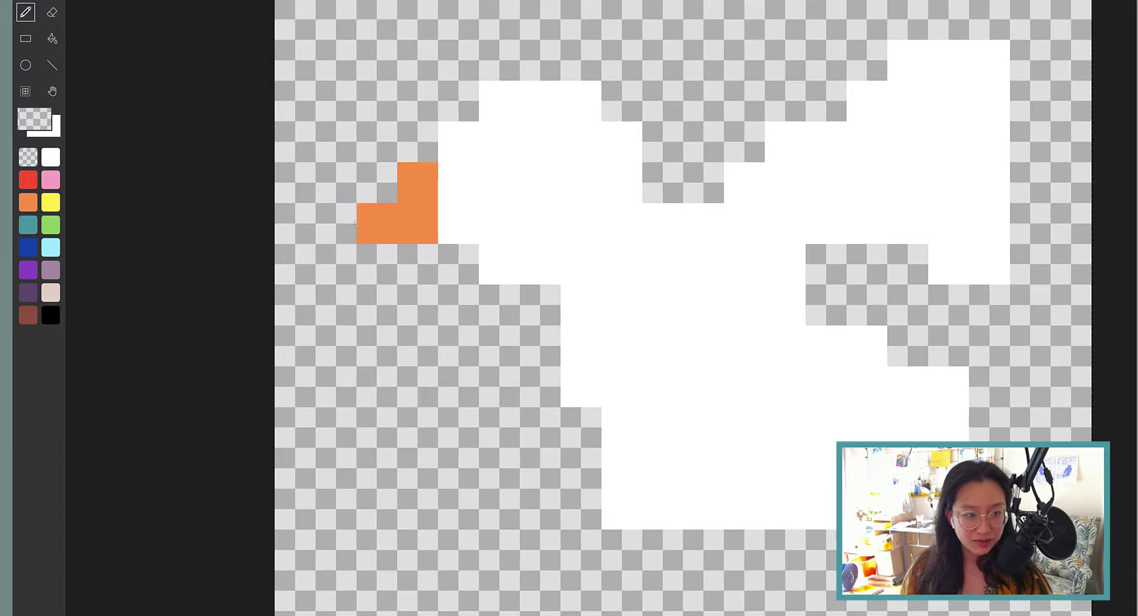
- Lengthen the orange beak, erase the wing's right edge and add a black eye
left_click(334, 232)
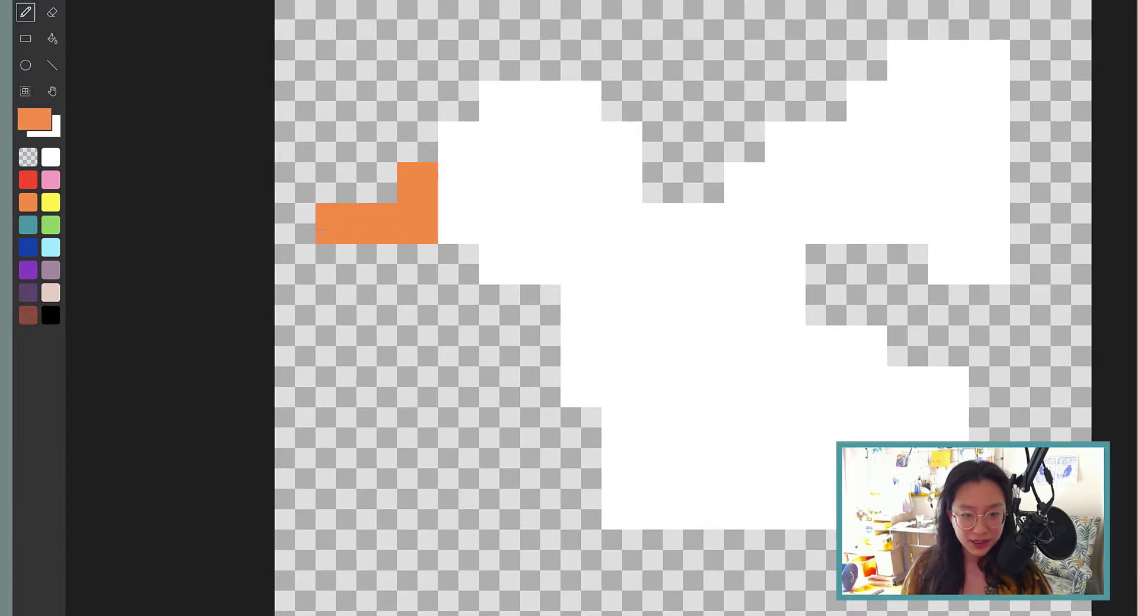
left_click(50, 157)
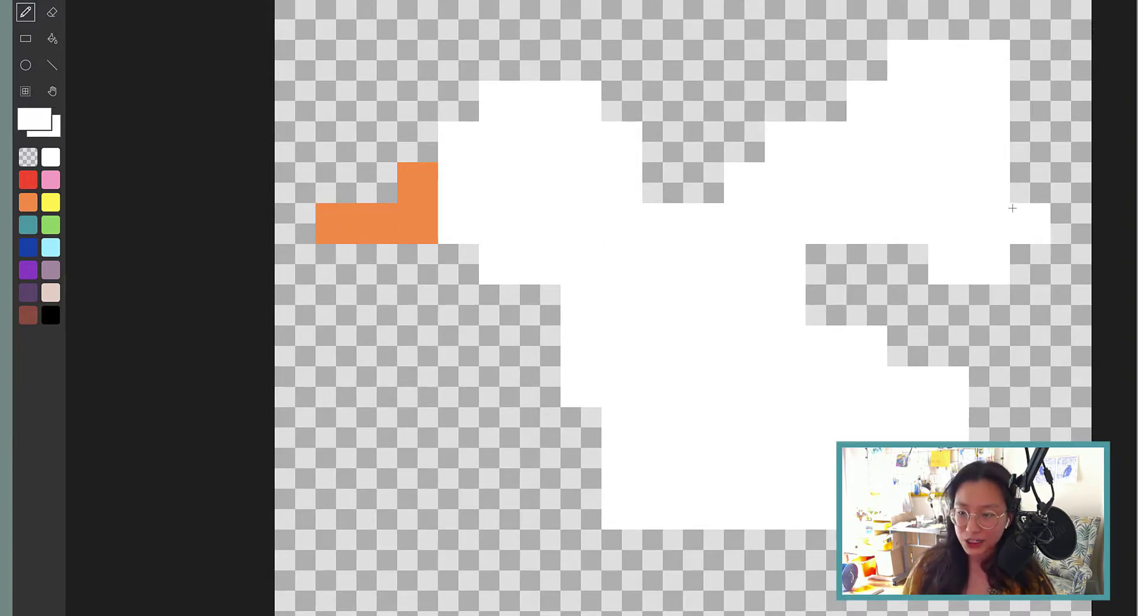
mouse_move(727, 224)
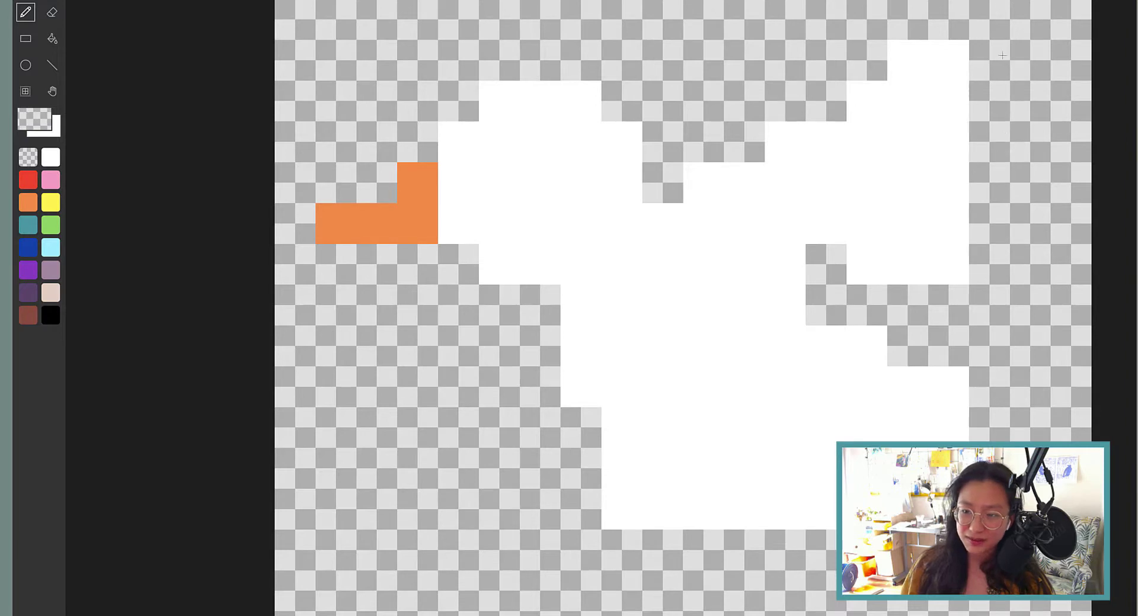
left_click(871, 246)
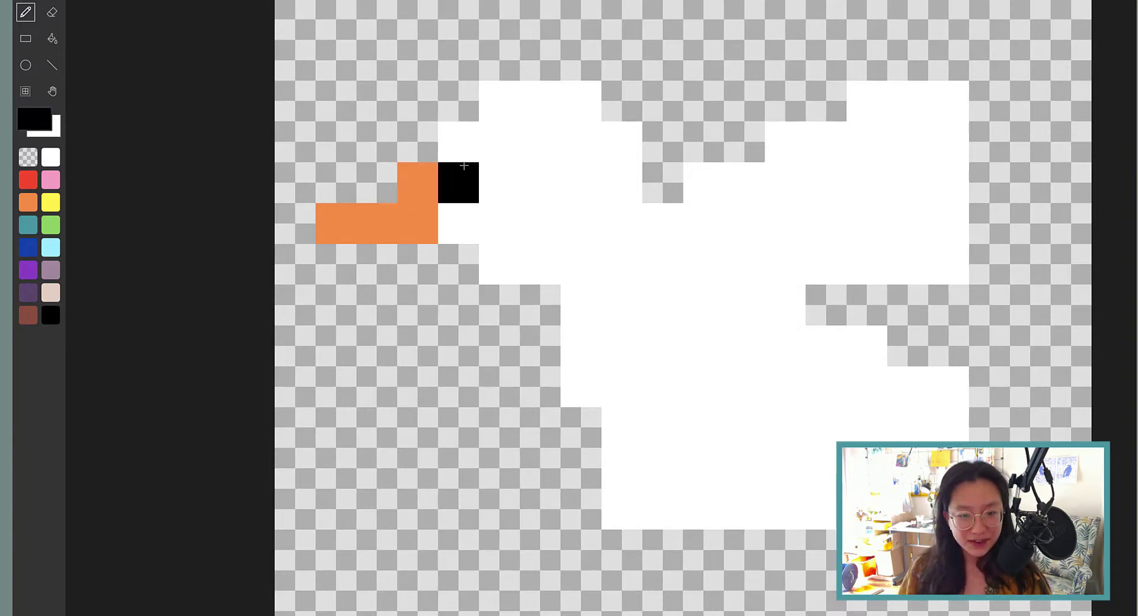
left_click(540, 183)
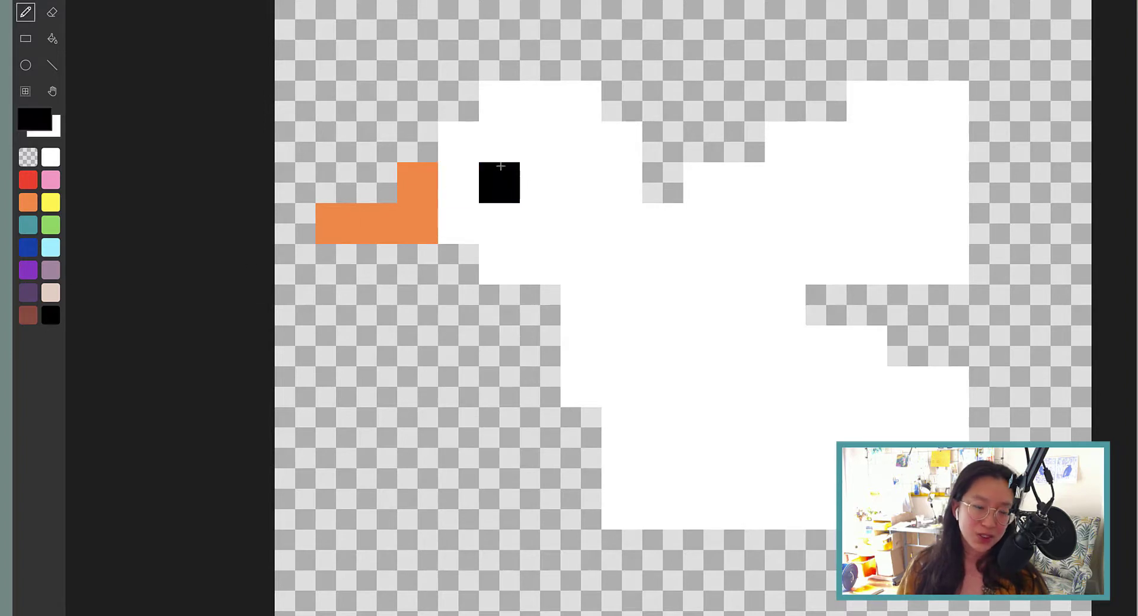
mouse_move(51, 248)
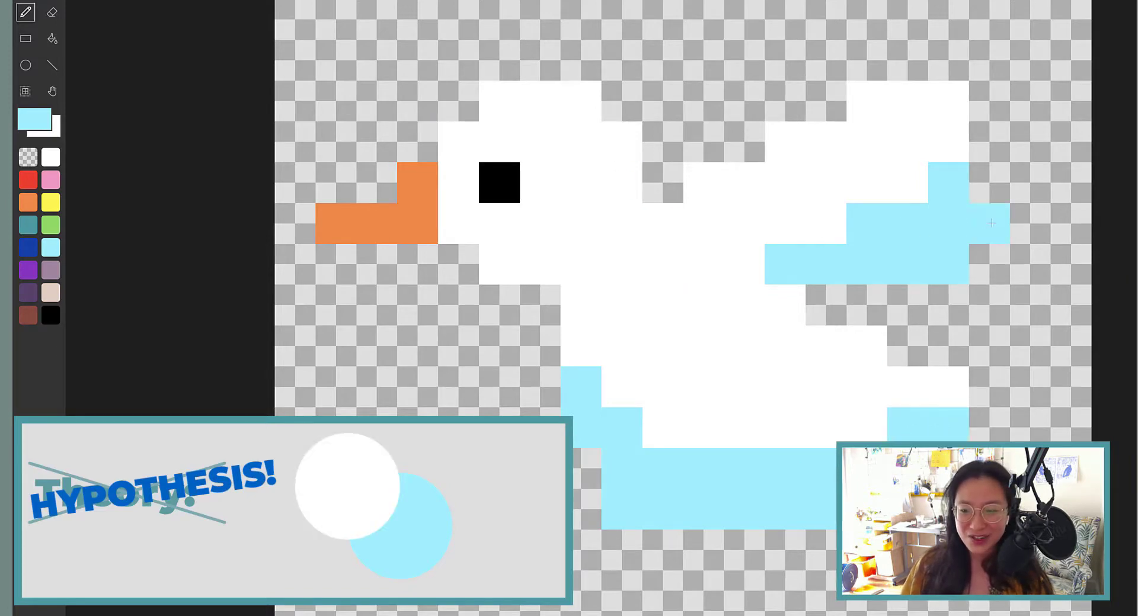
- Add light blue shading under the bird's wing
left_click(49, 157)
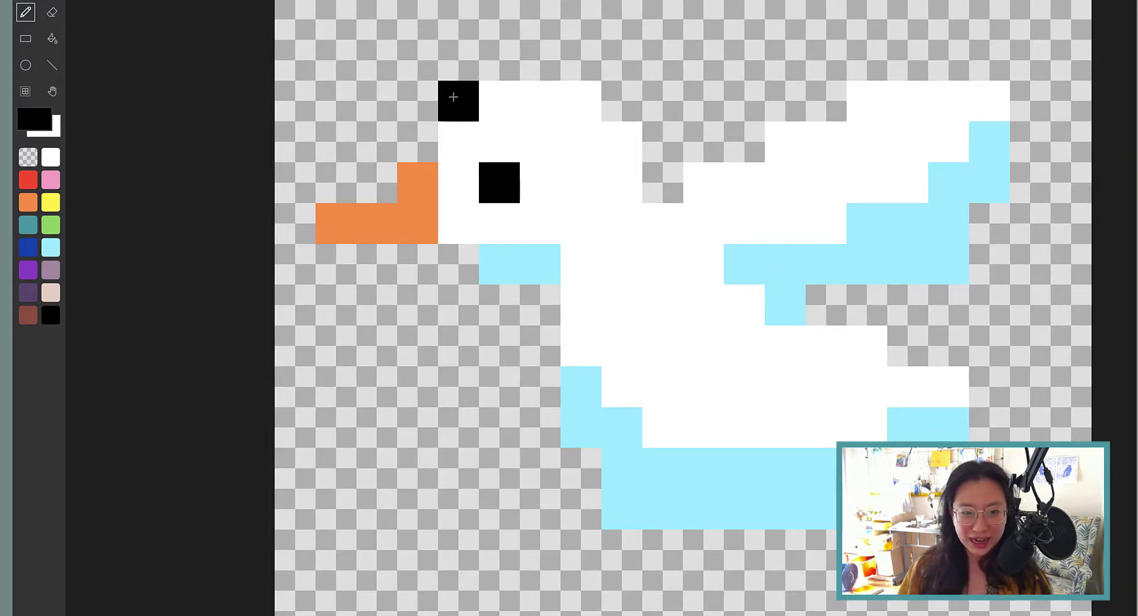
- Outline the head, beak and belly in black, fixing a stray pixel with light blue
left_click_drag(458, 100, 335, 226)
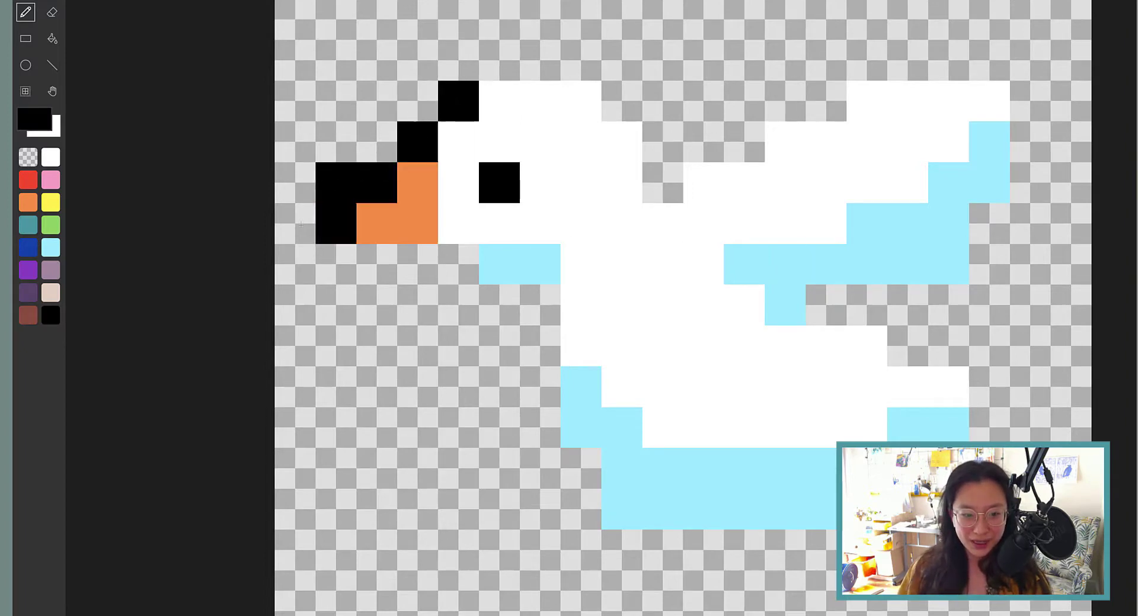
left_click_drag(301, 226, 496, 301)
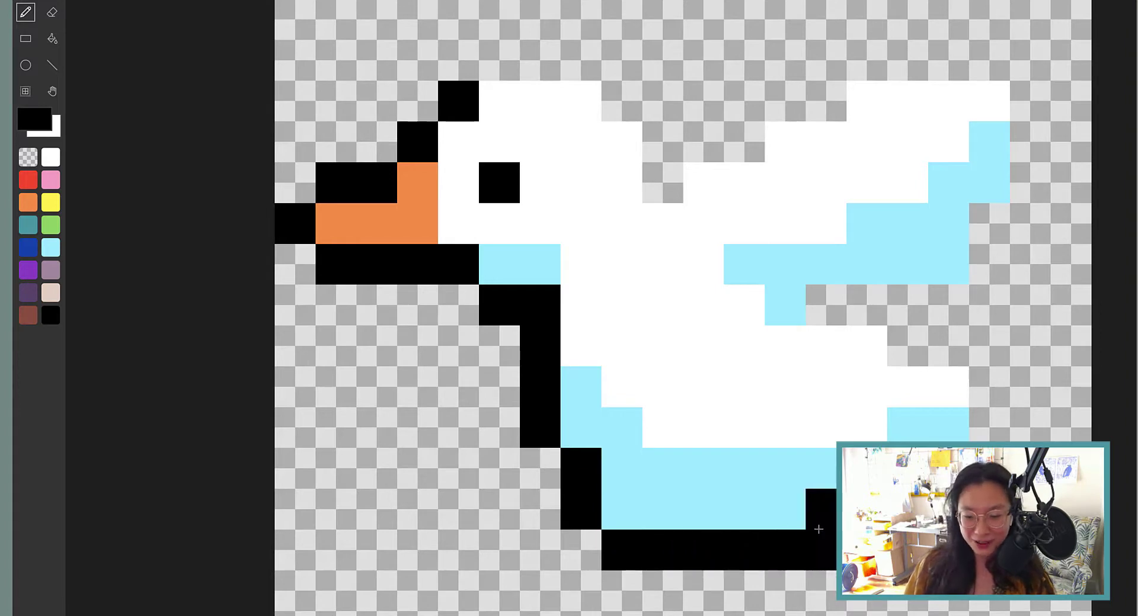
left_click(50, 248)
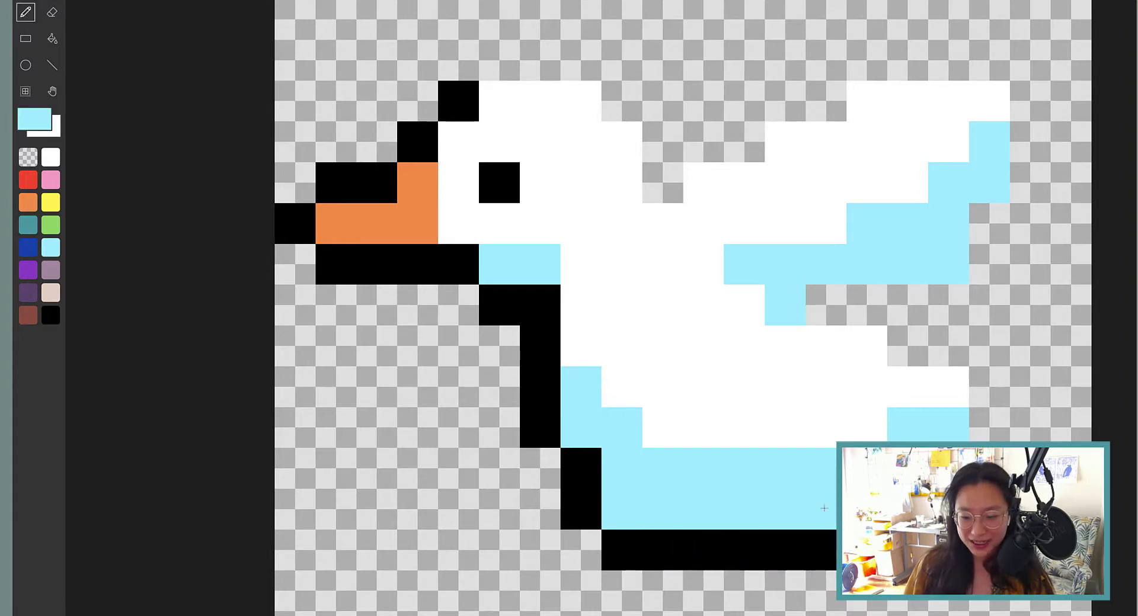
left_click(50, 315)
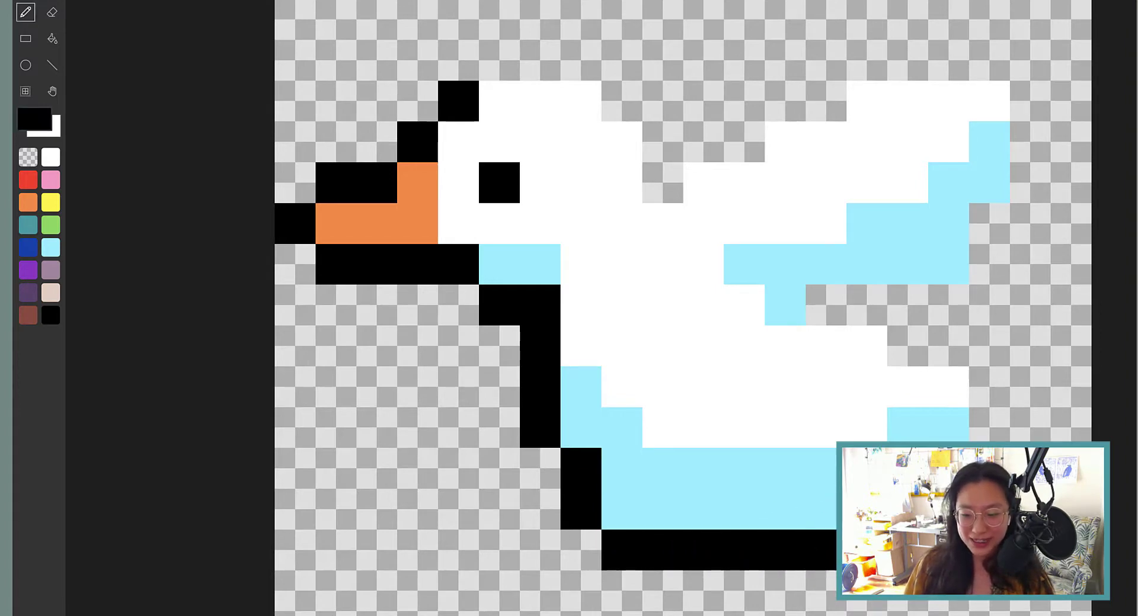
left_click(910, 348)
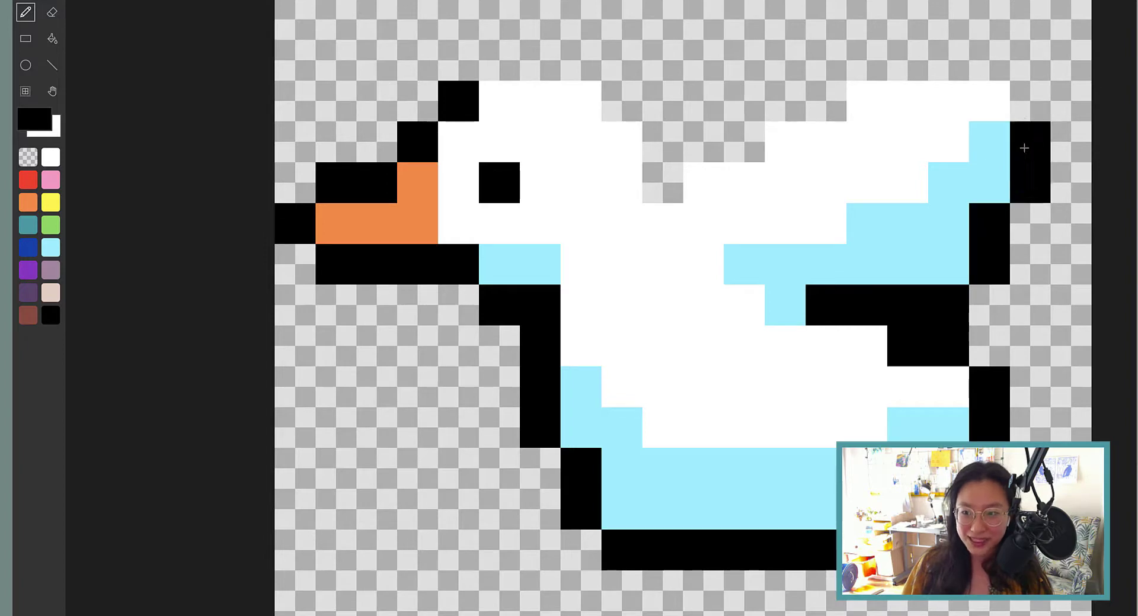
- Outline the tops of both wings and the head in black and finish the bird image
left_click(873, 64)
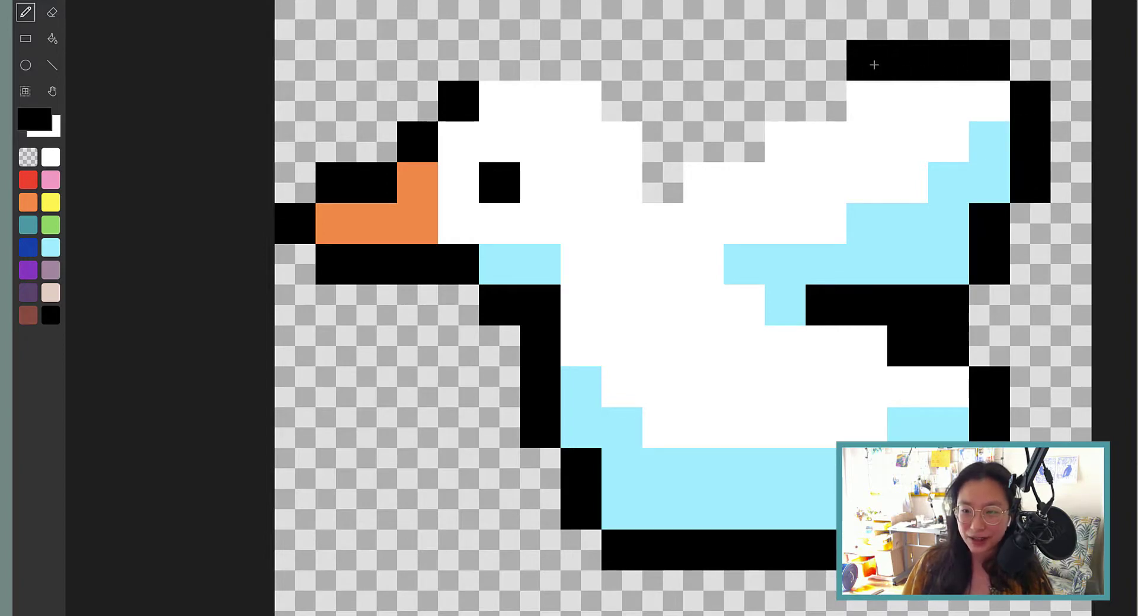
left_click(702, 143)
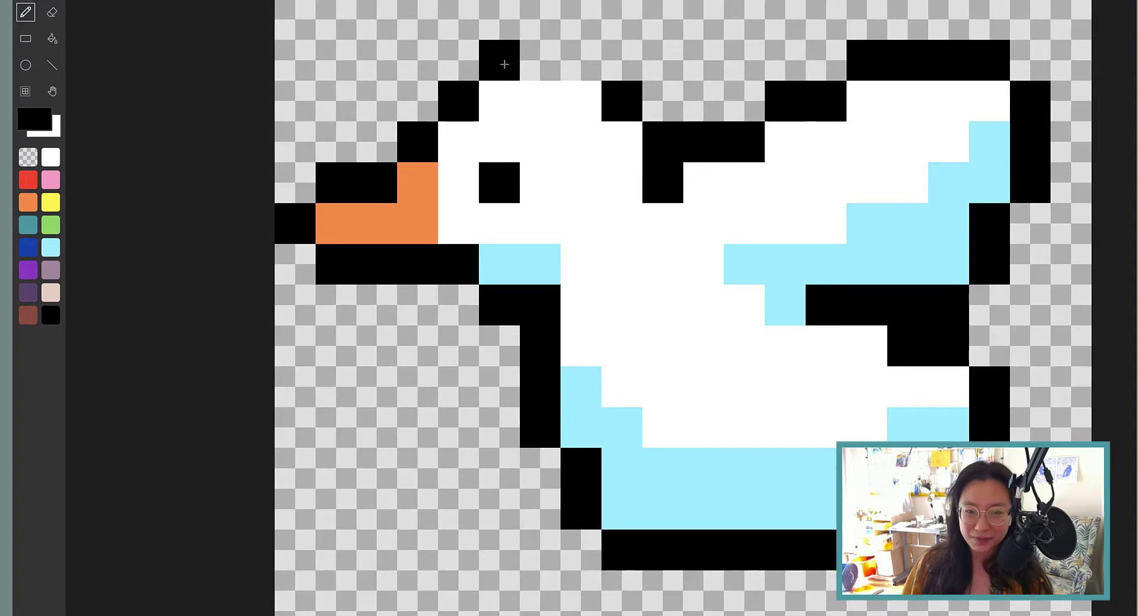
left_click(551, 62)
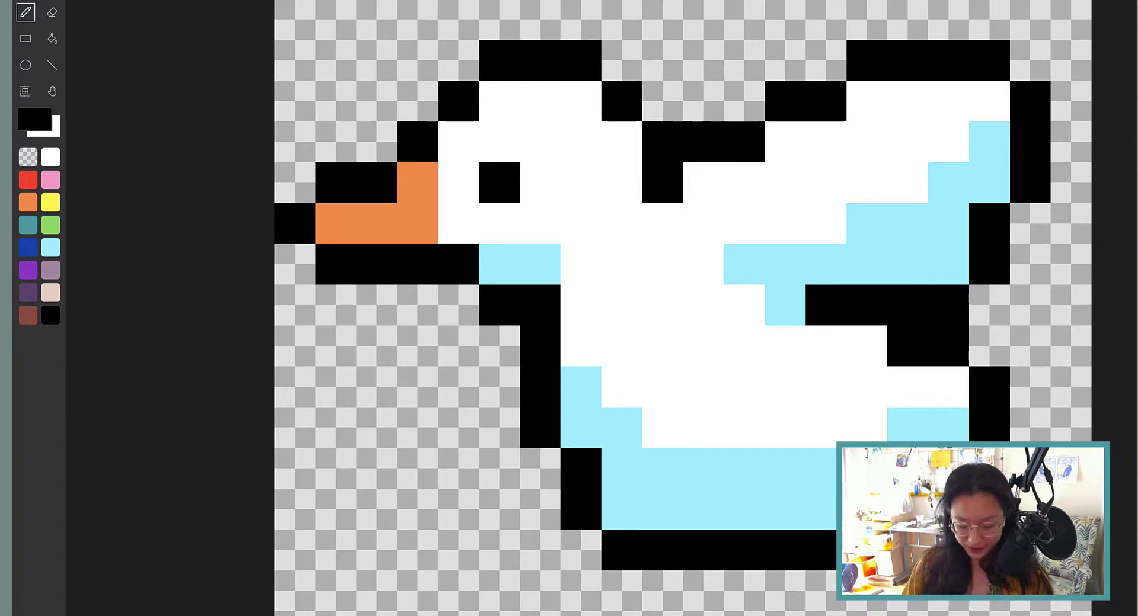
left_click(50, 248)
type("d")
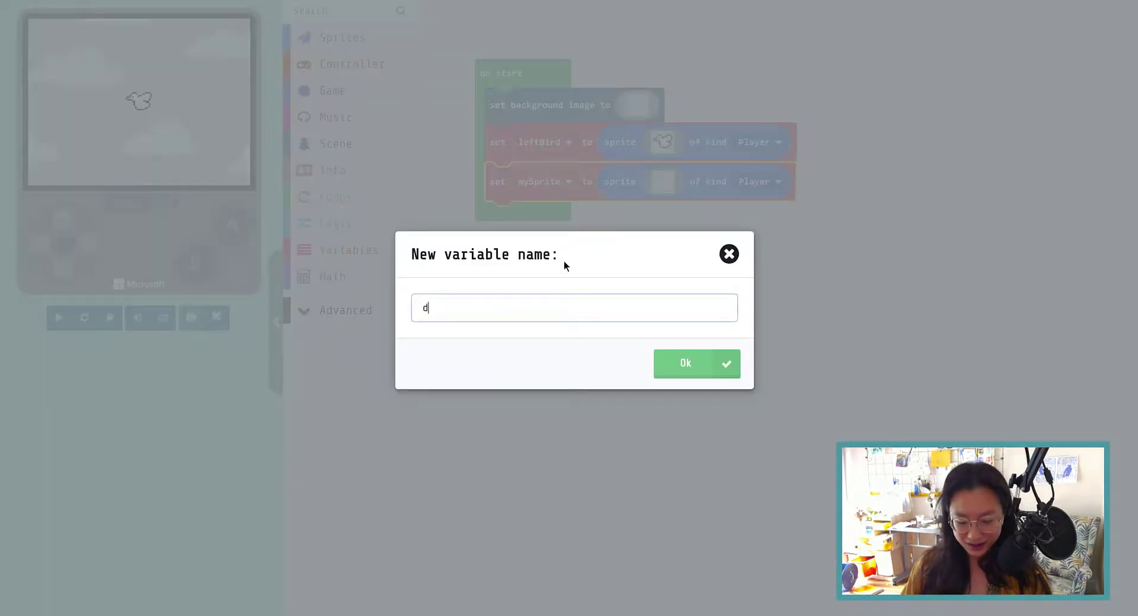
- Confirm the second sprite's new variable name
left_click(696, 363)
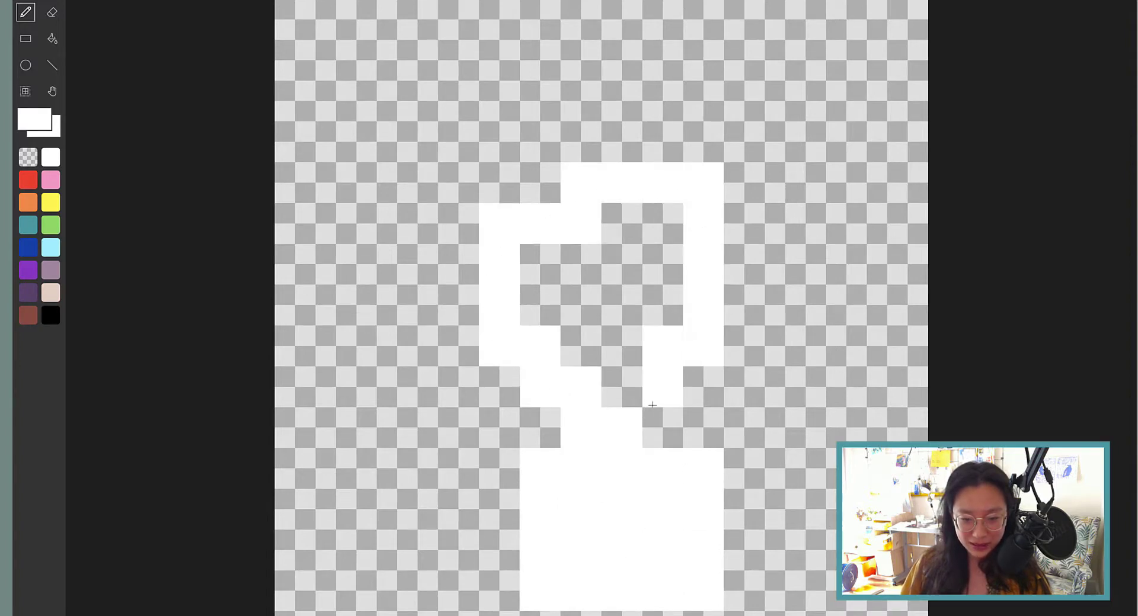
- Paint the diving bird's white body, add its second black eye and clean up beside the beak
left_click_drag(650, 404, 618, 313)
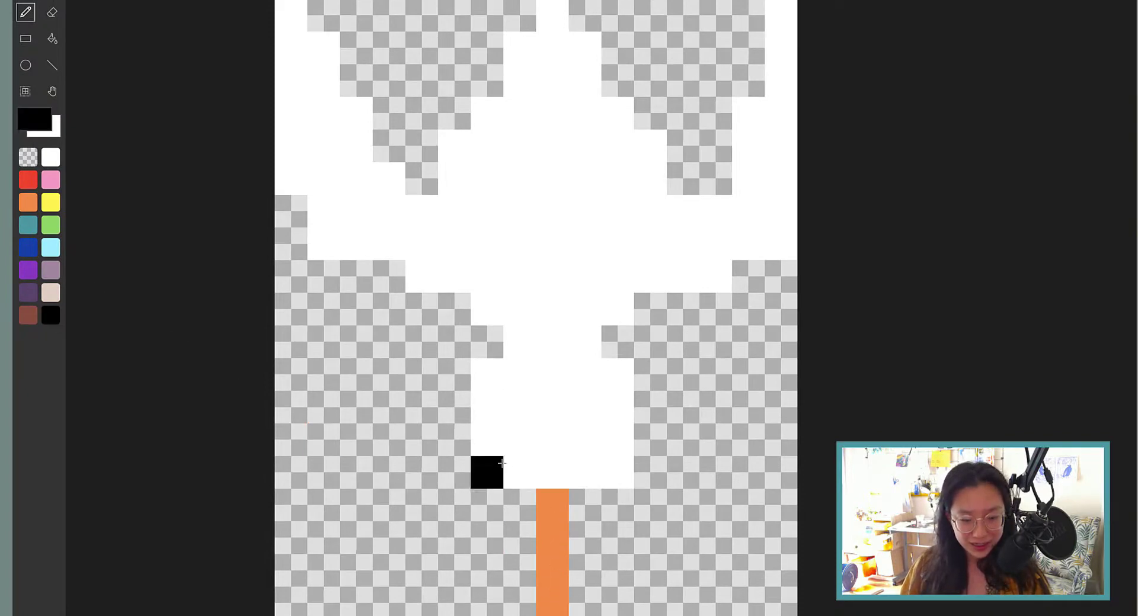
left_click(585, 440)
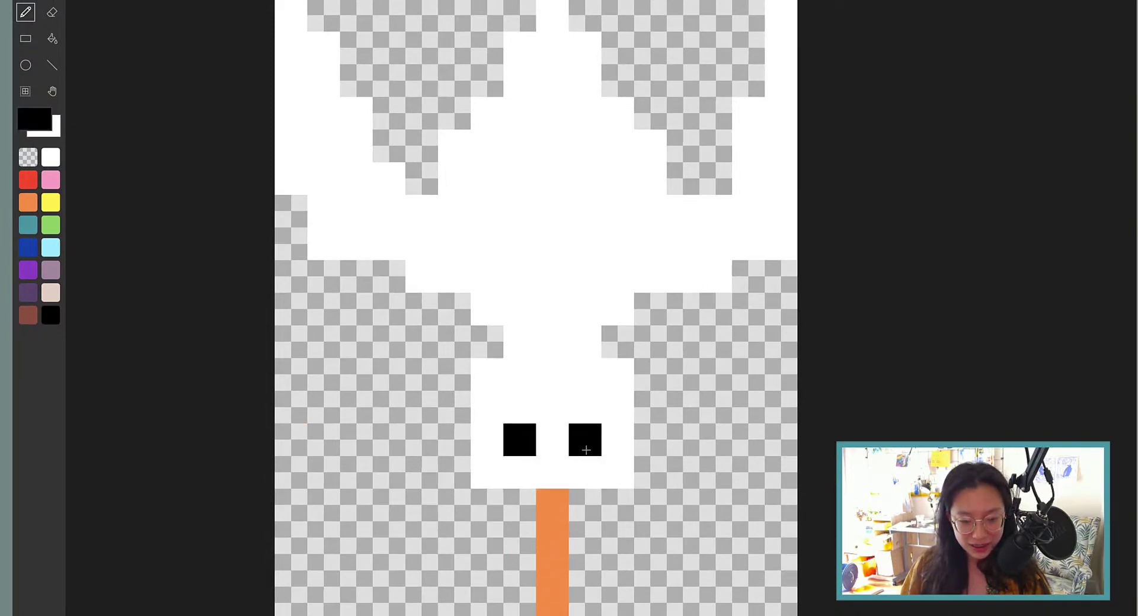
left_click(584, 504)
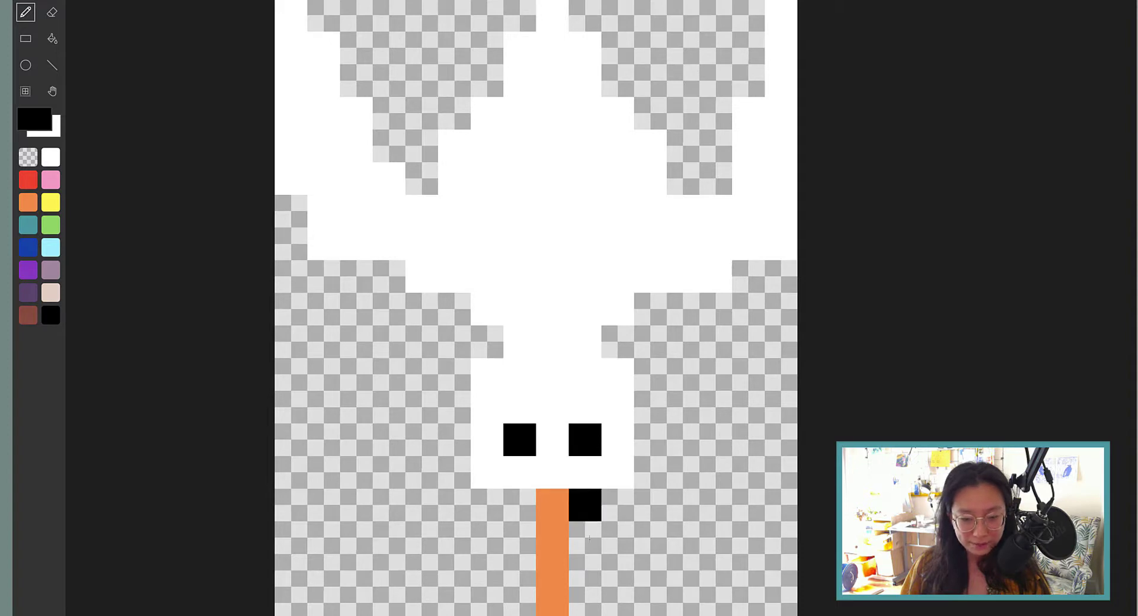
left_click(520, 457)
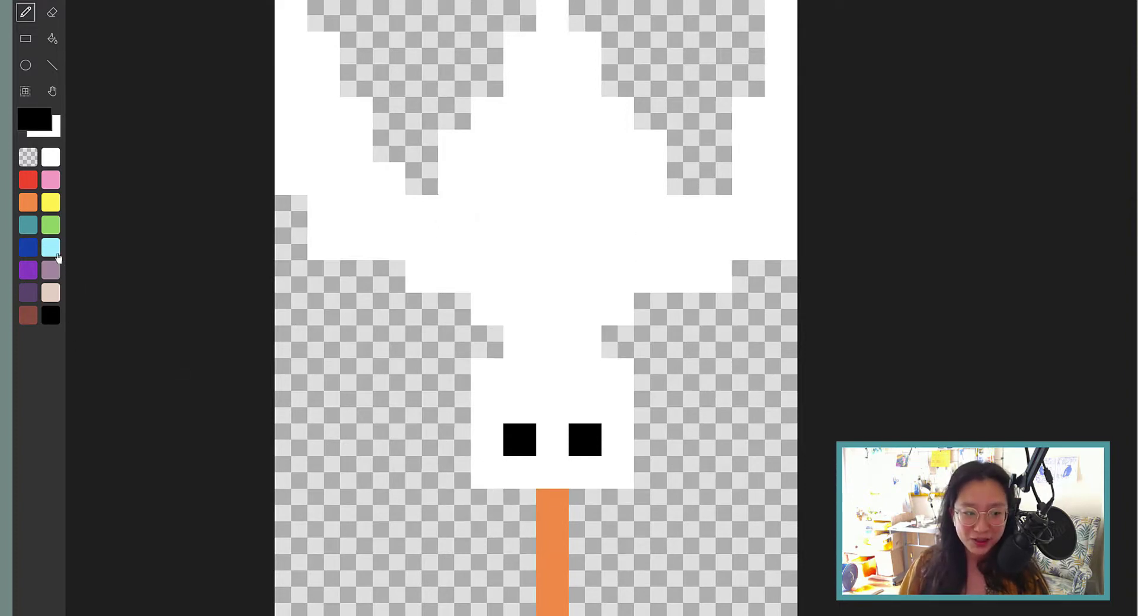
- Shade the diving bird's wingtips and wings with light blue stripes
left_click(50, 247)
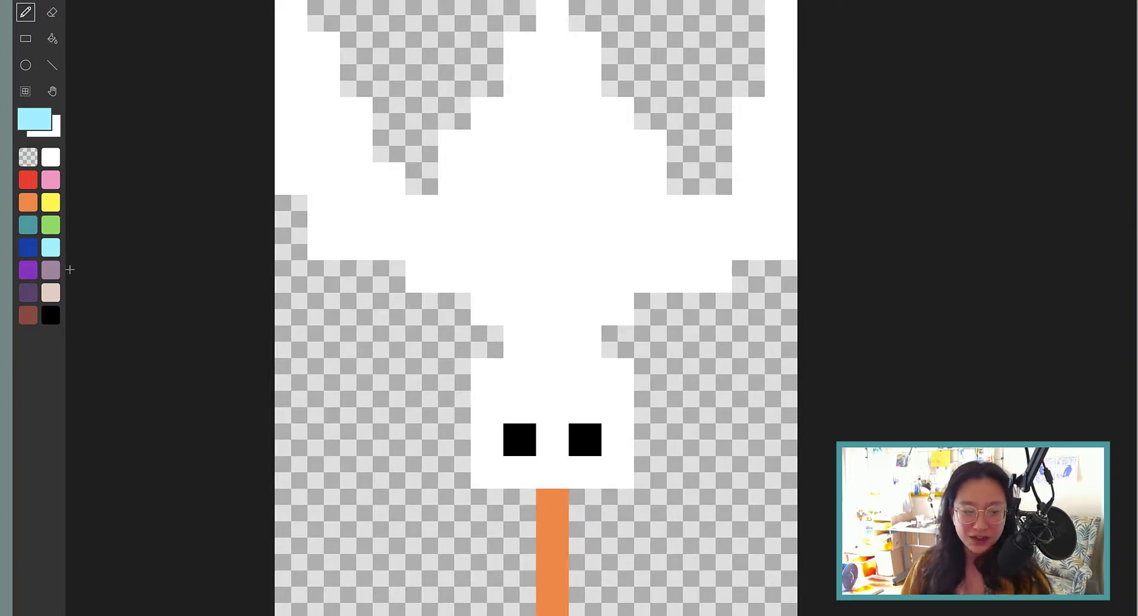
left_click(748, 506)
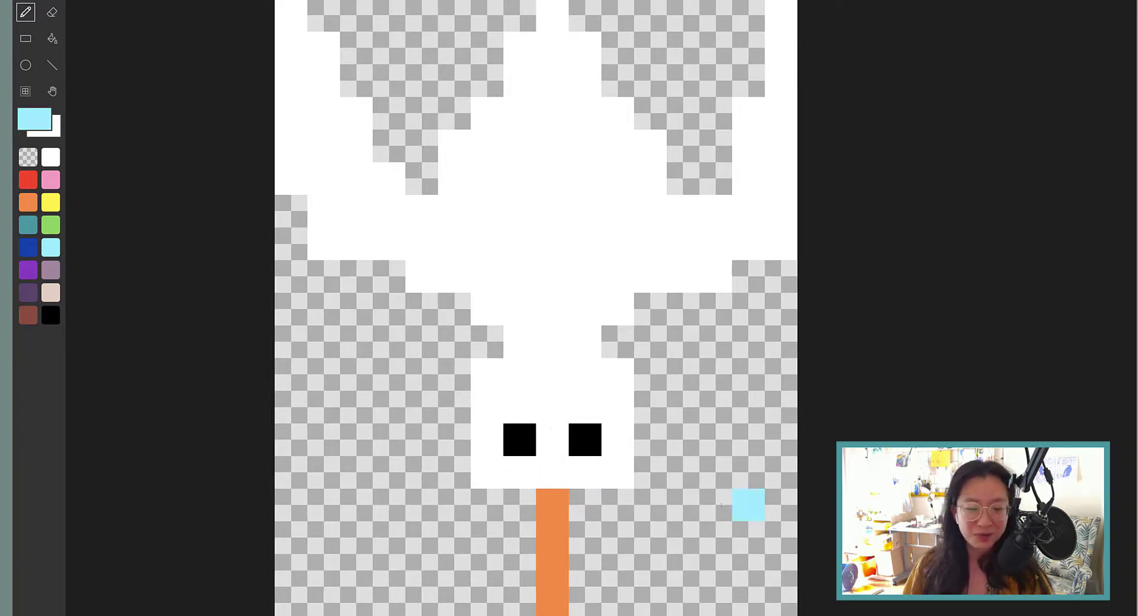
left_click(292, 20)
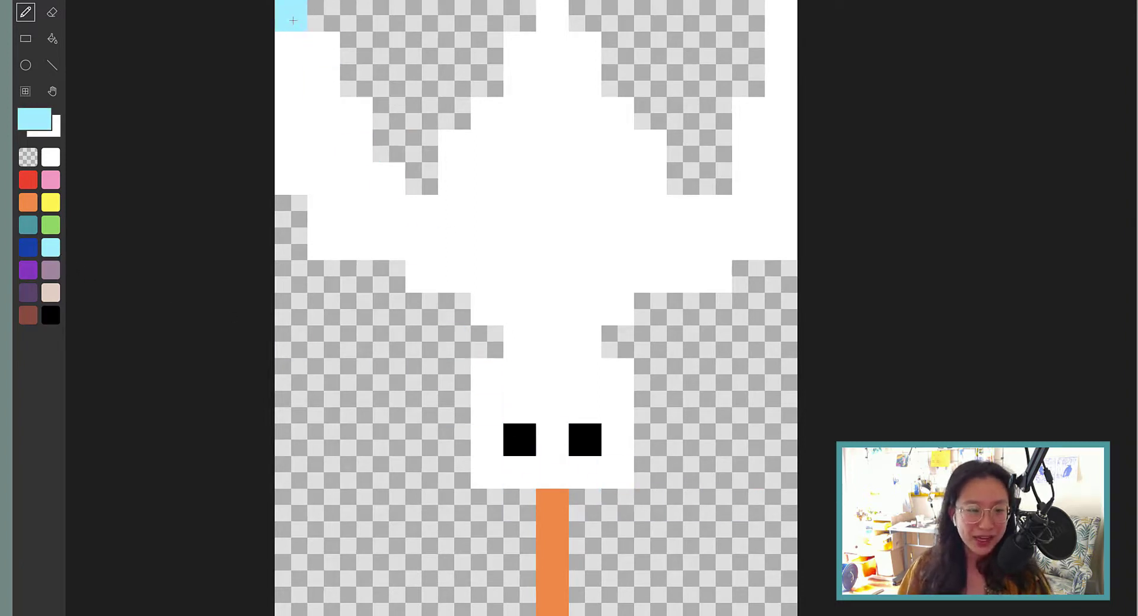
left_click_drag(290, 20, 354, 153)
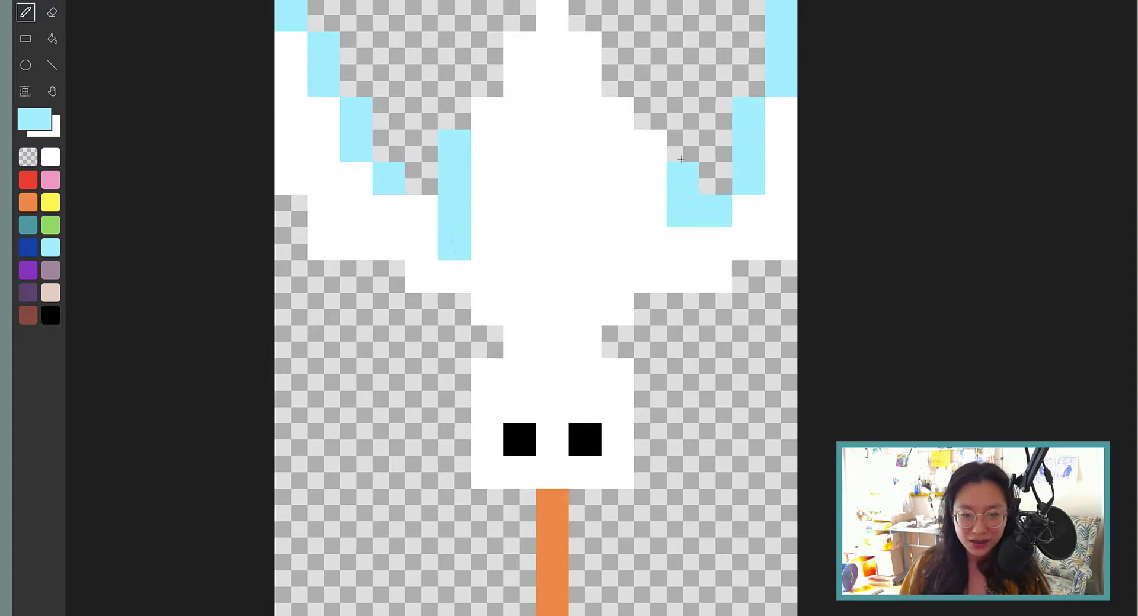
left_click(453, 341)
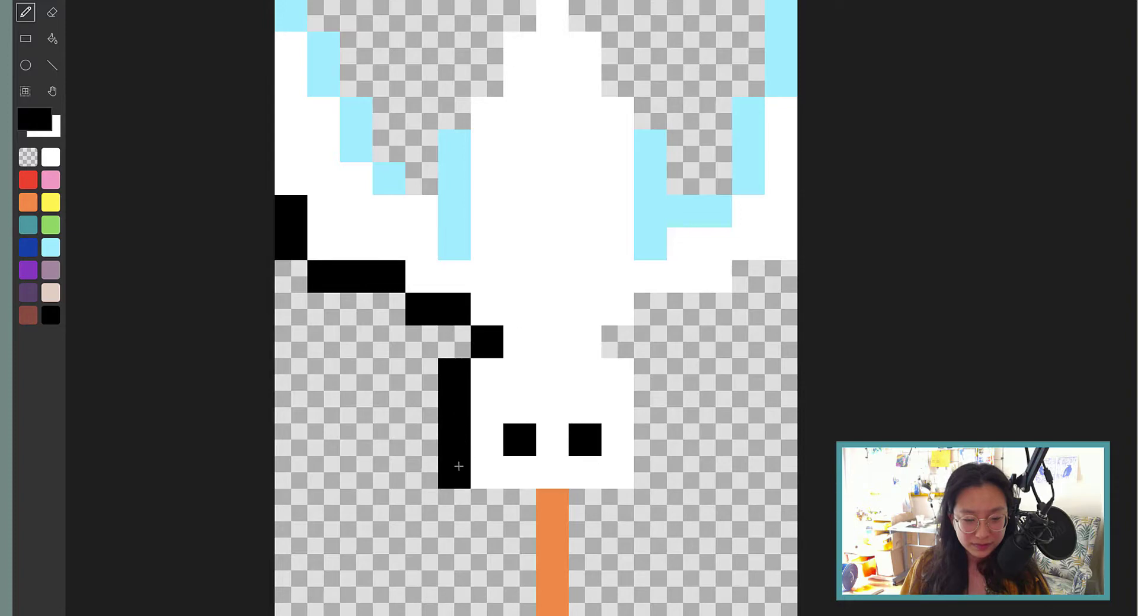
- Outline the diving bird's wings, head sides, beak and top of the body in black
left_click(500, 502)
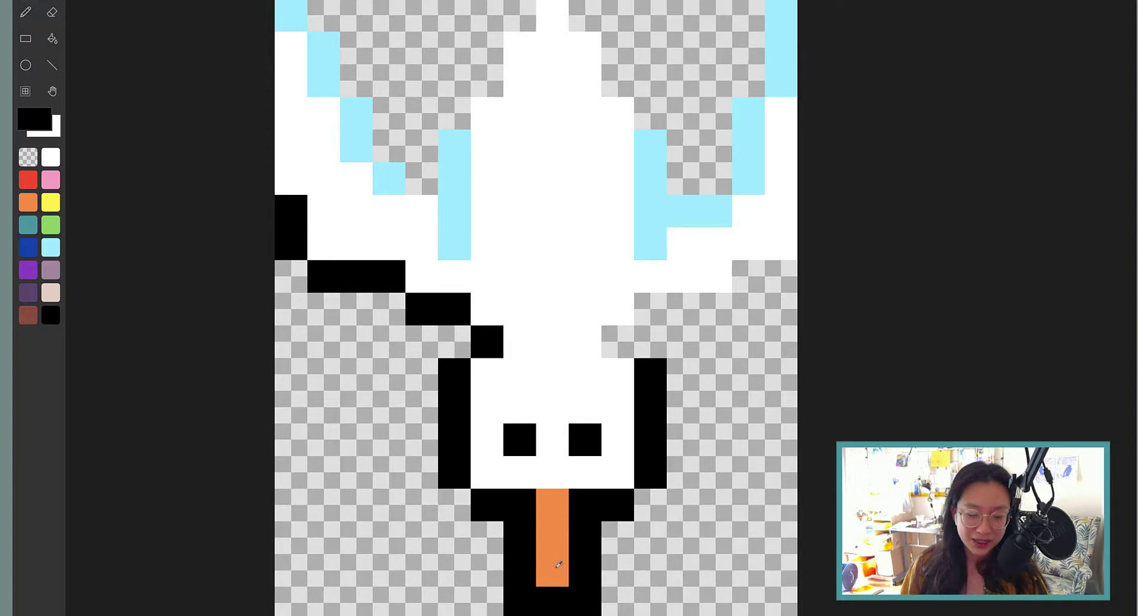
left_click(622, 342)
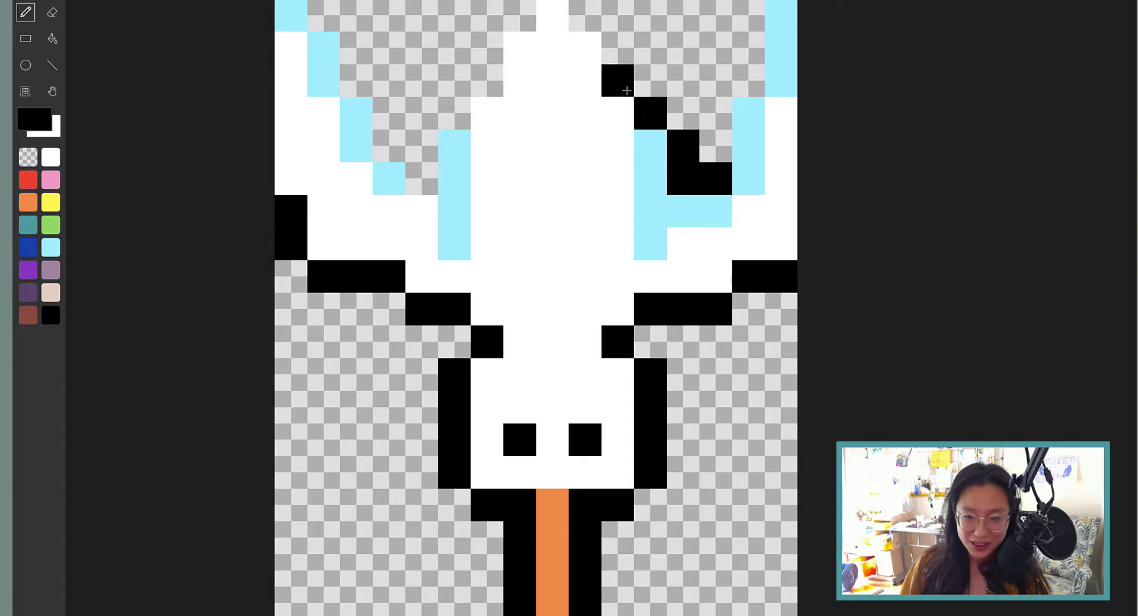
left_click(523, 22)
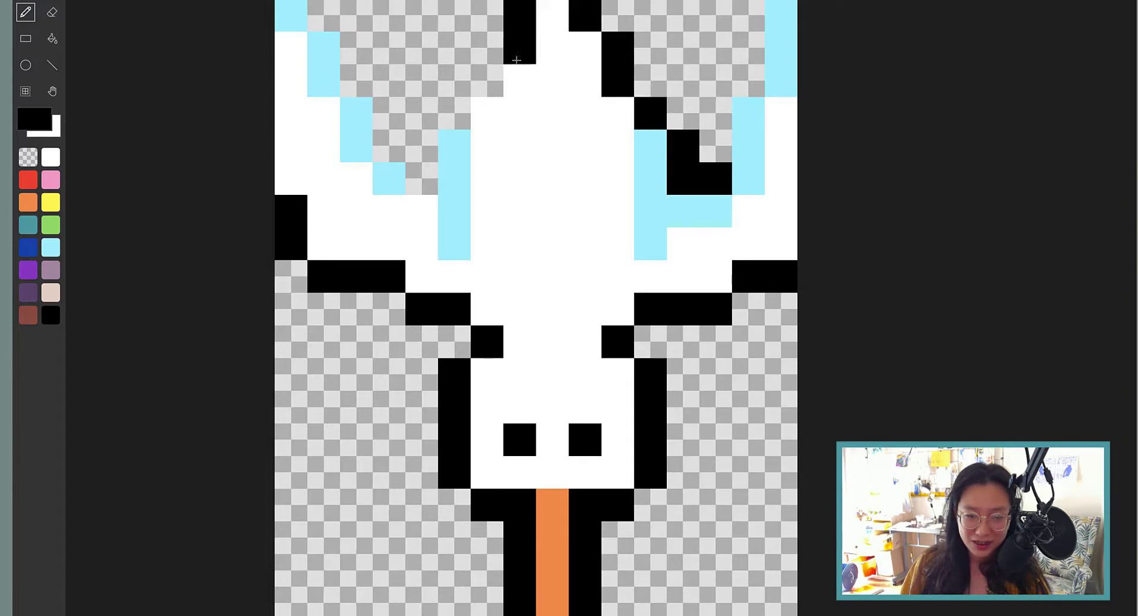
left_click_drag(515, 55, 421, 160)
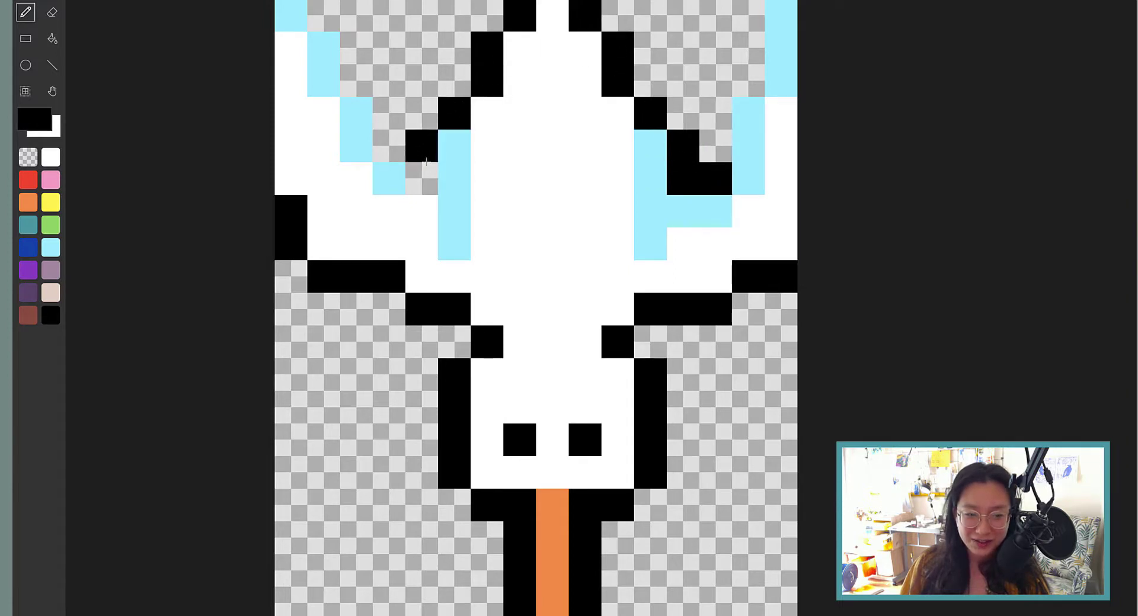
left_click(392, 116)
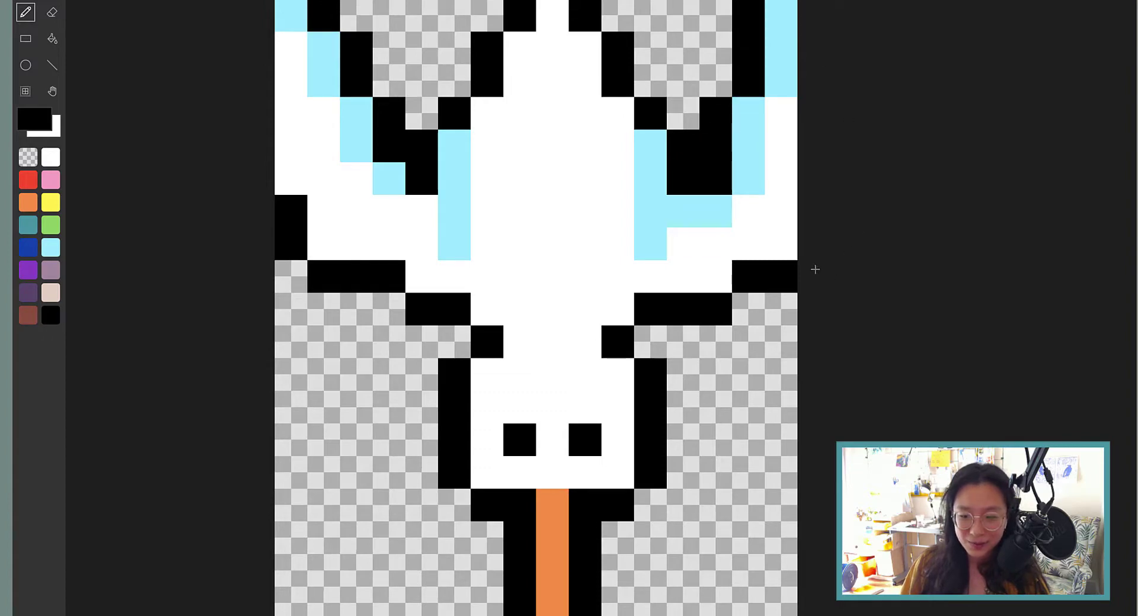
mouse_move(214, 248)
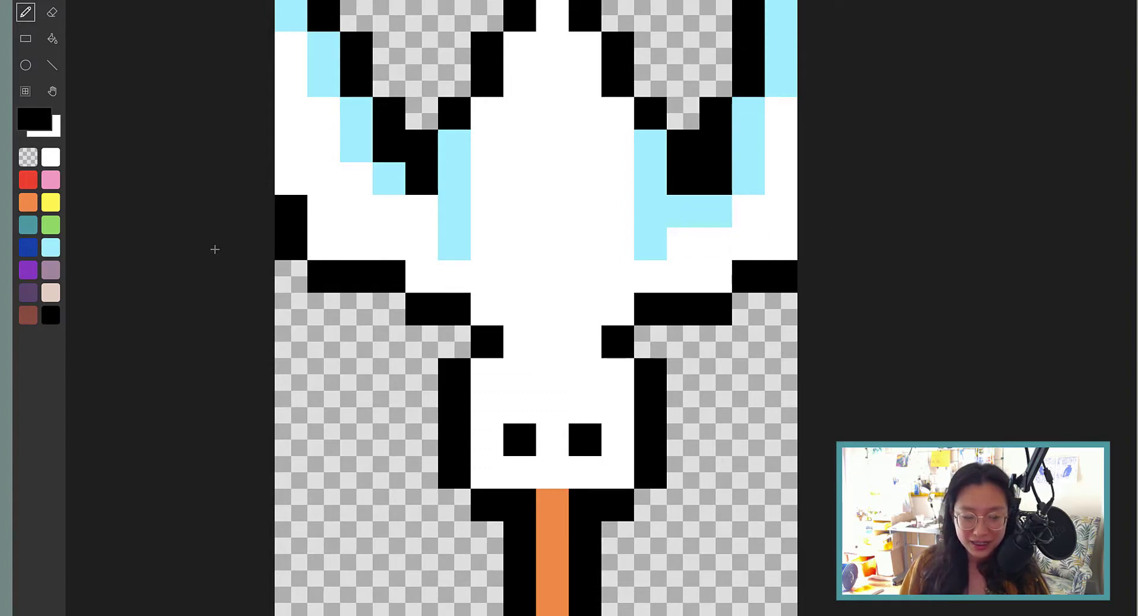
mouse_move(12, 530)
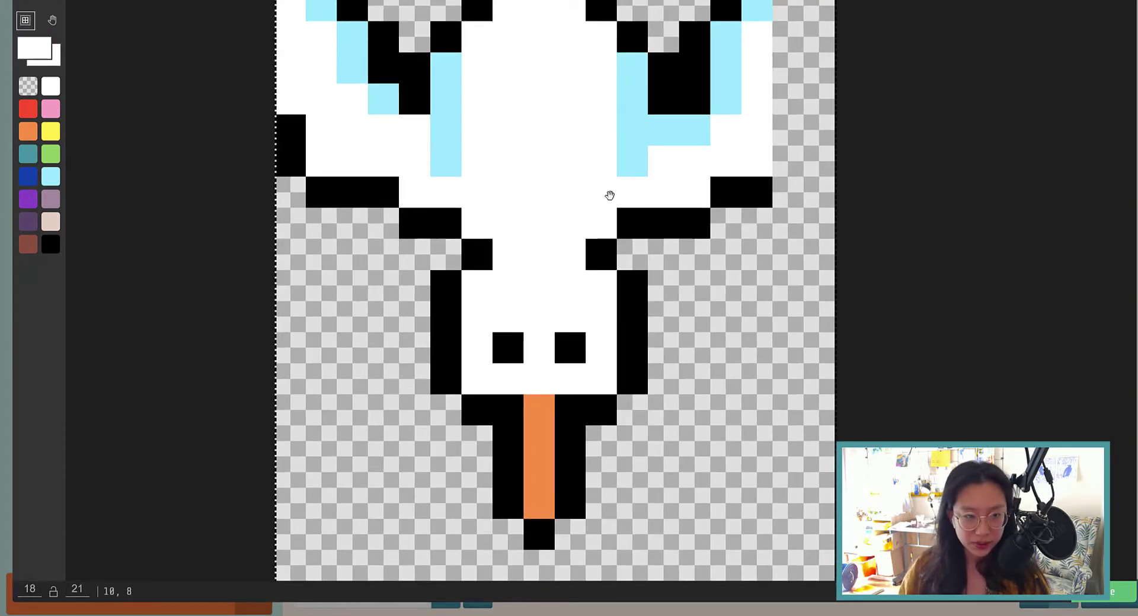
- Finish the diving bird image and return to the on start blocks
key("ctrl+a")
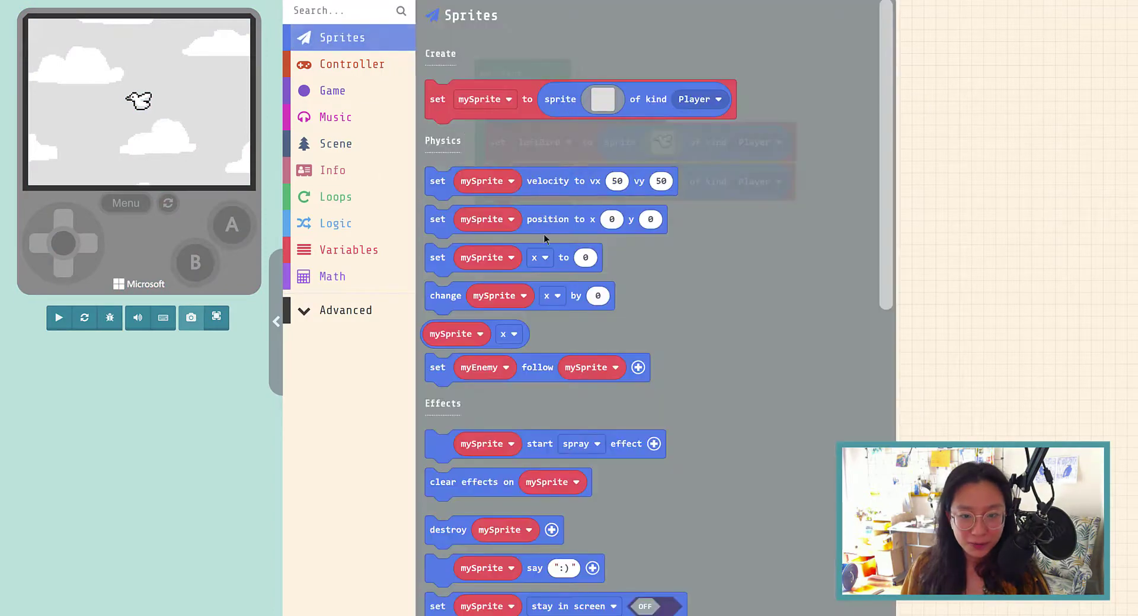
- Add a position block setting downBird to x 30, y 54 and resume the preview
left_click(584, 257)
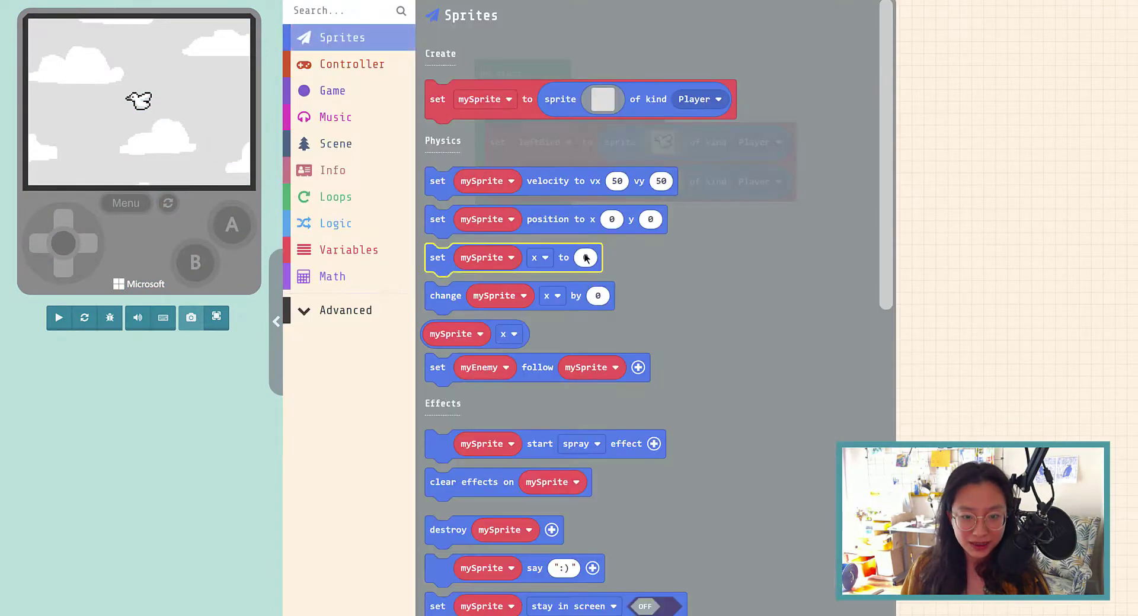
left_click(546, 215)
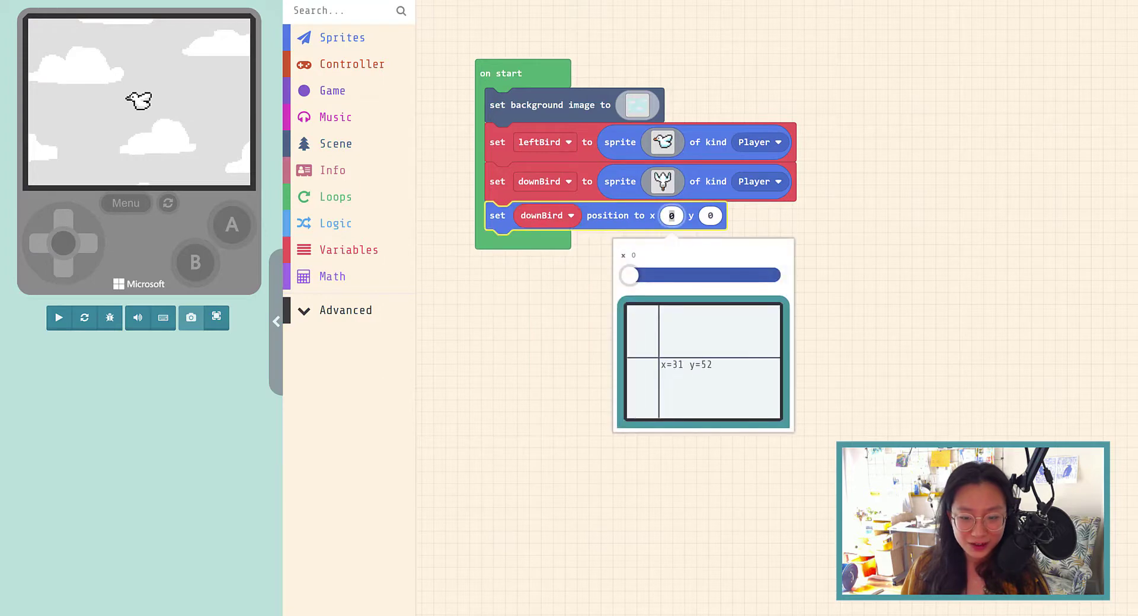
left_click(701, 362)
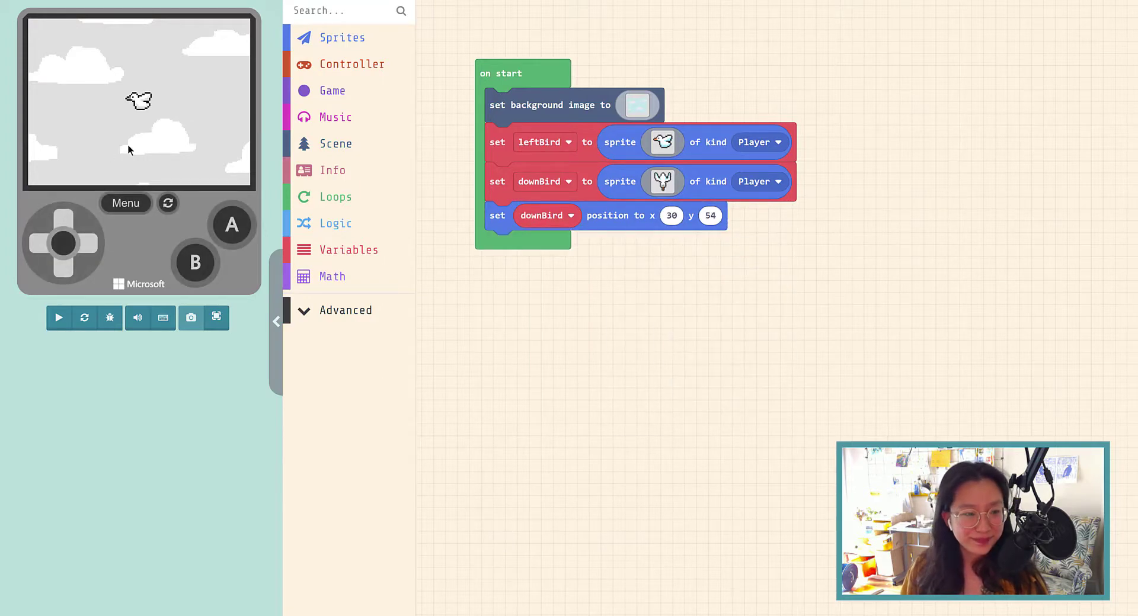
left_click(58, 318)
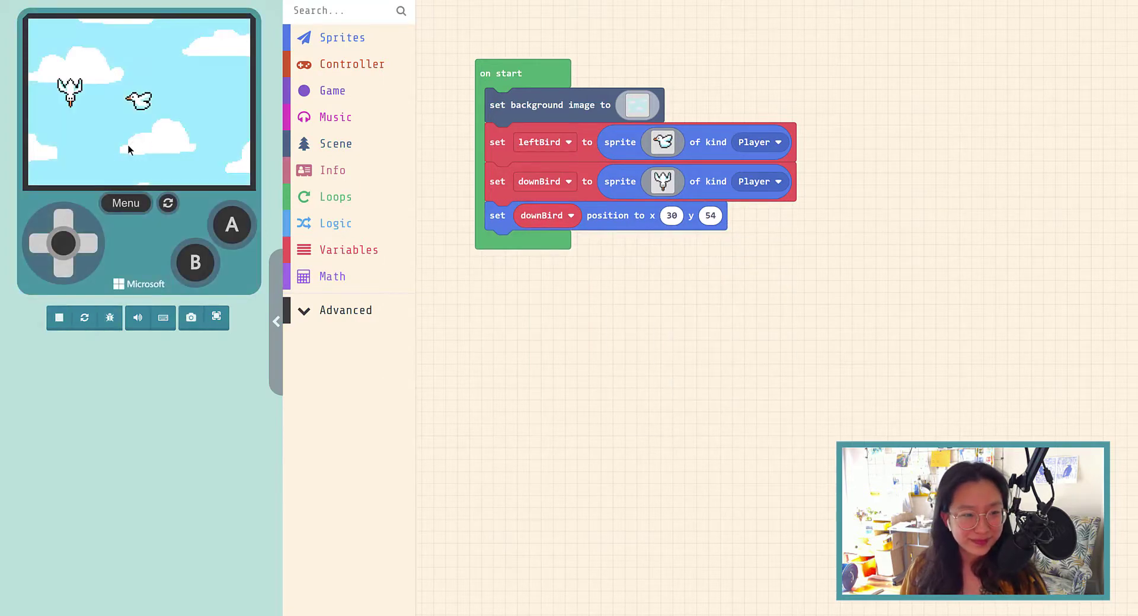
mouse_move(67, 121)
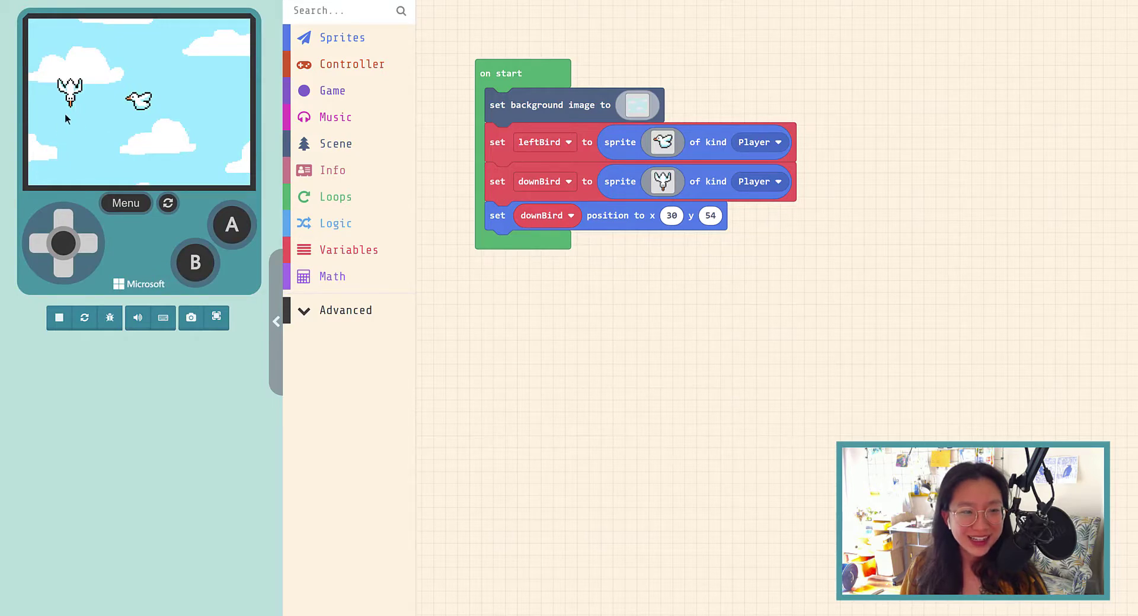
mouse_move(70, 109)
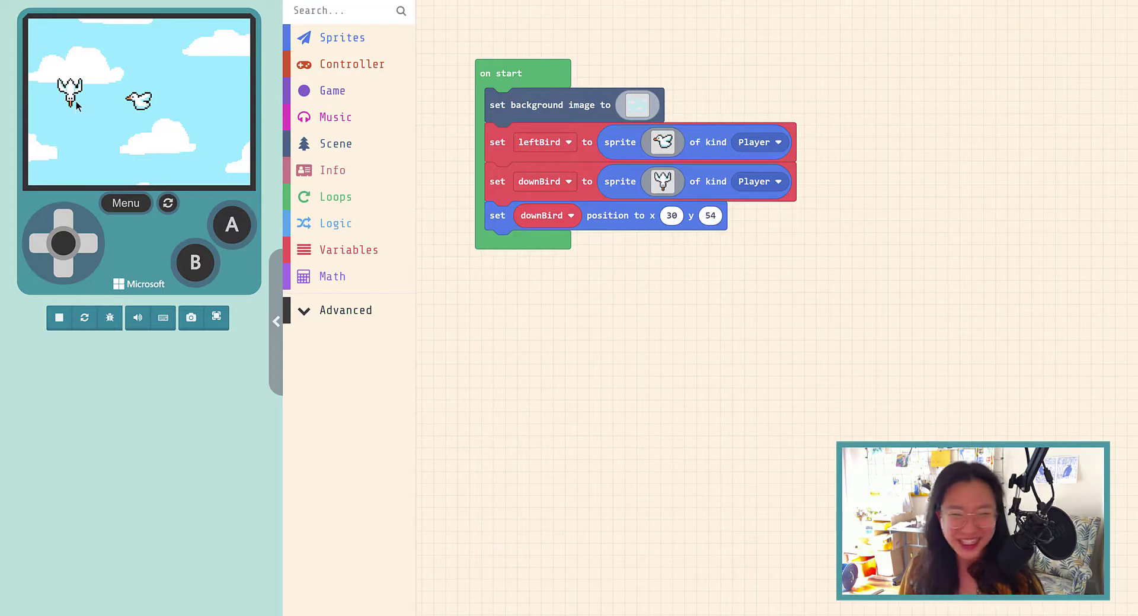
mouse_move(322, 51)
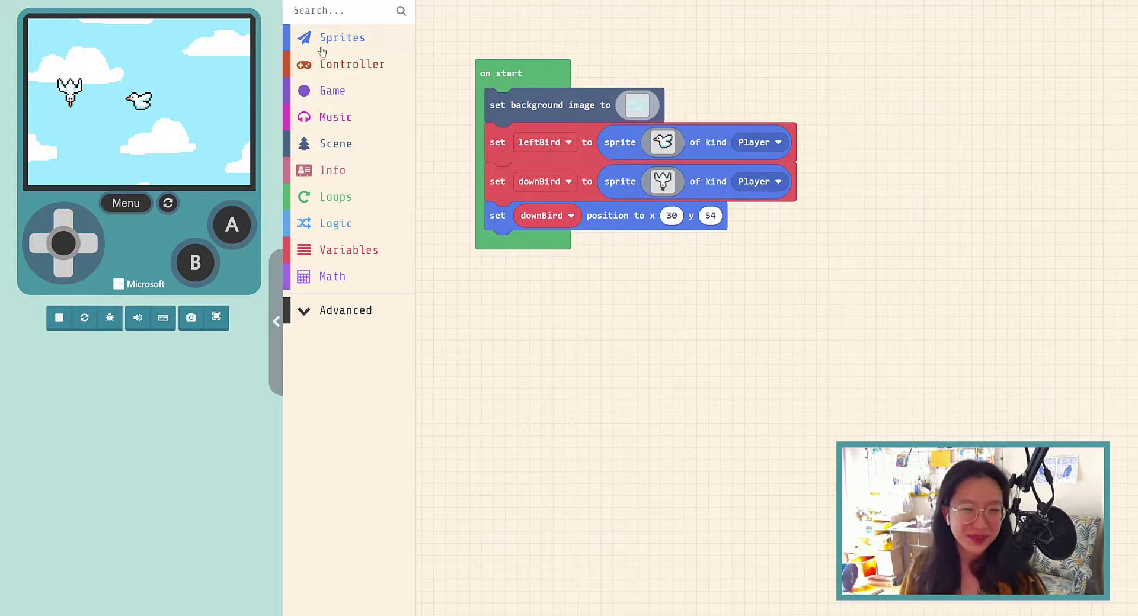
- Add a sprite-creation block for a Player sprite stored in a new variable upBird
left_click(341, 36)
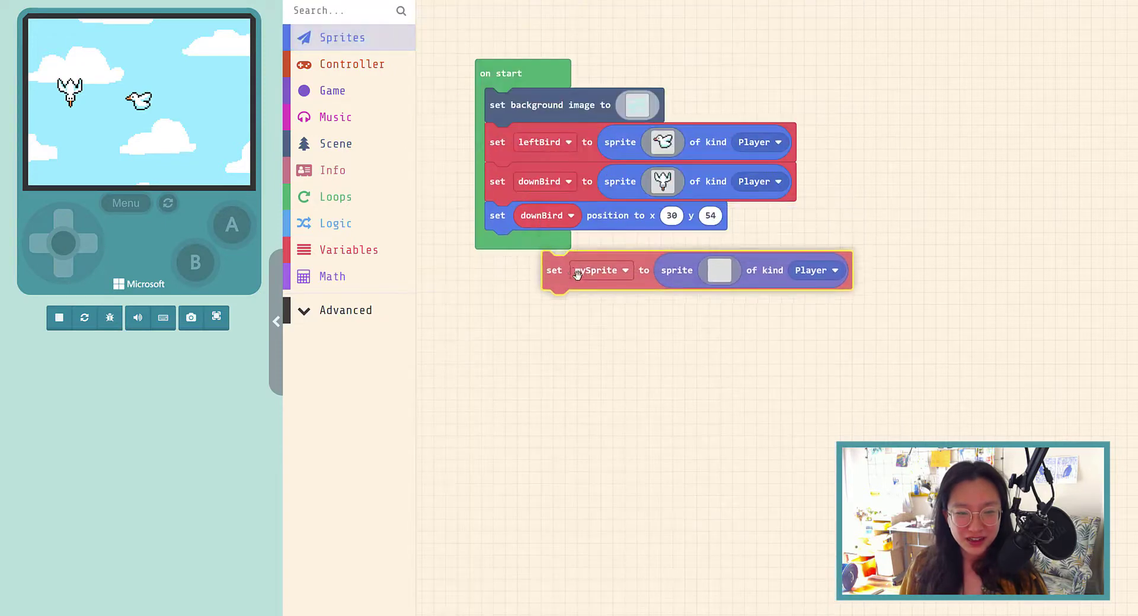
left_click(601, 271)
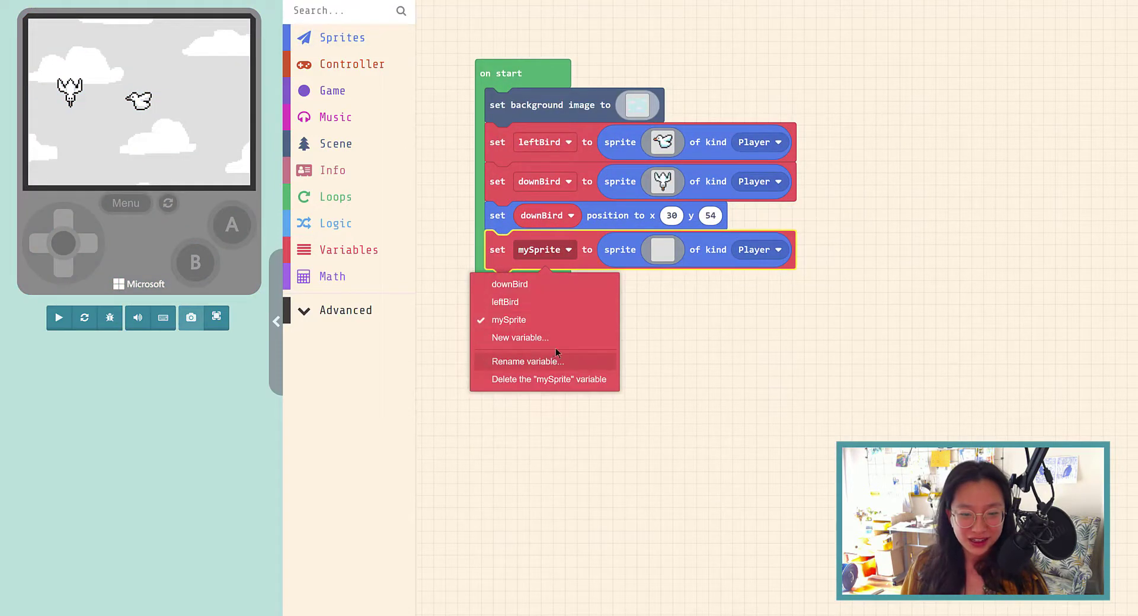
left_click(519, 337)
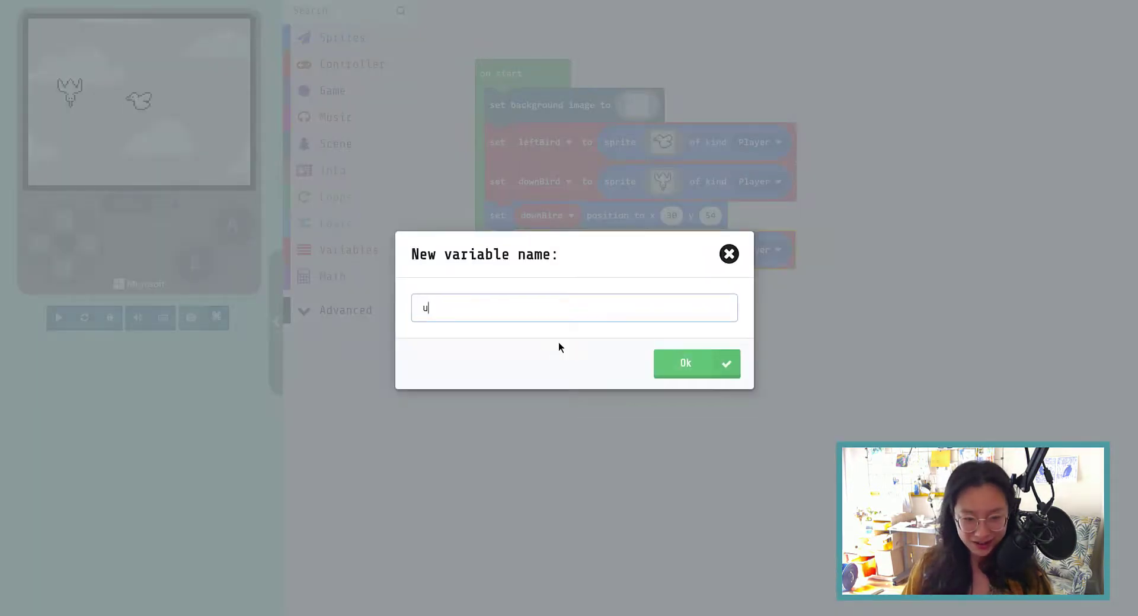
left_click(696, 362)
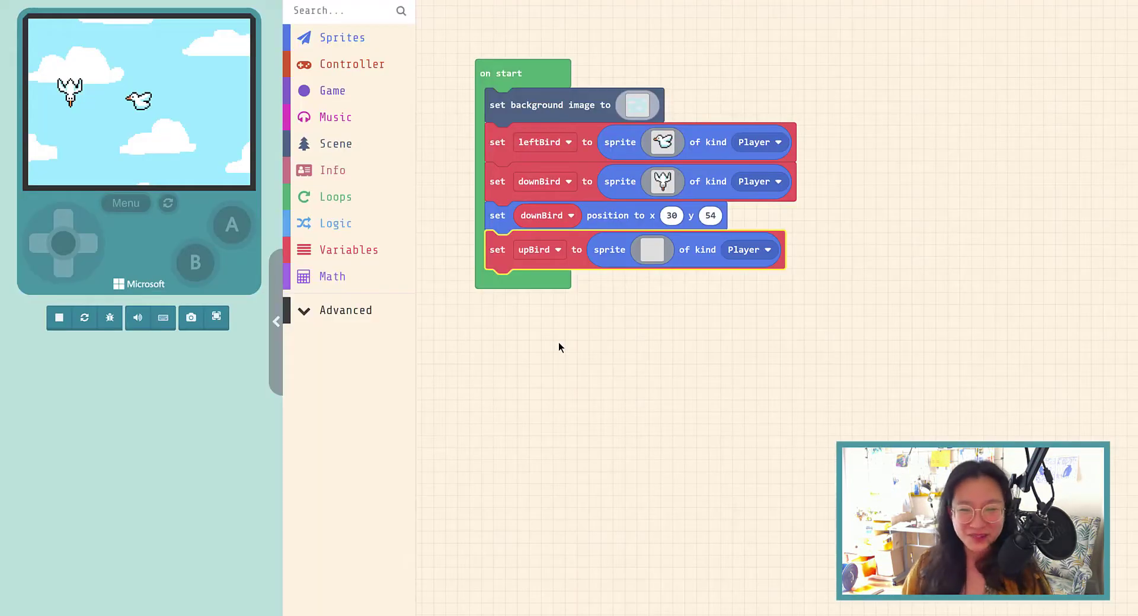
left_click(58, 317)
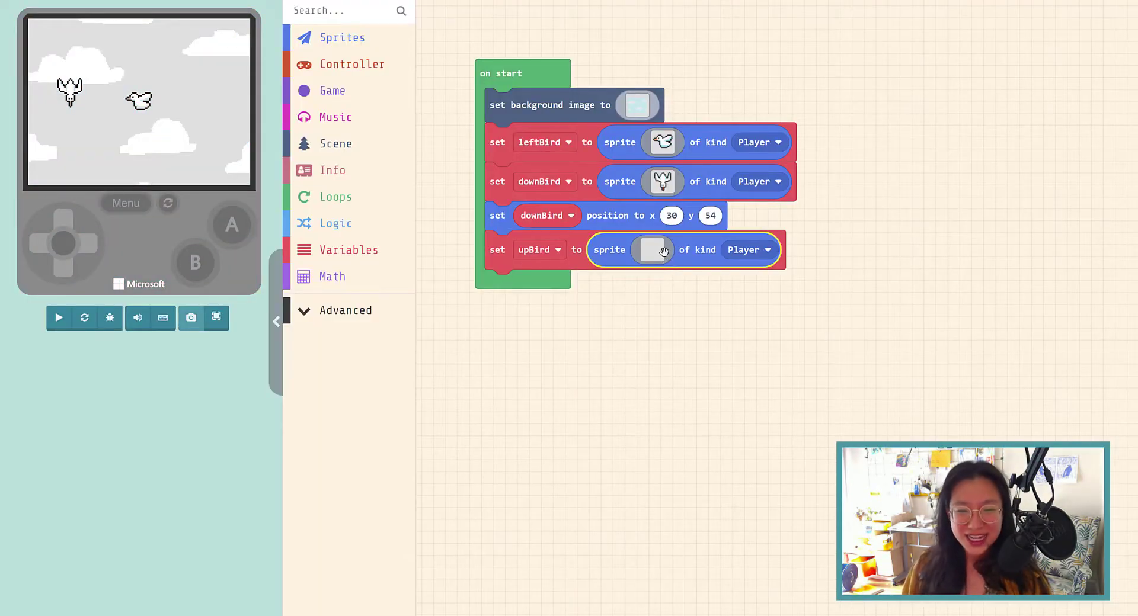
- Paint upBird's white silhouette: head, spread wings and body
left_click(650, 249)
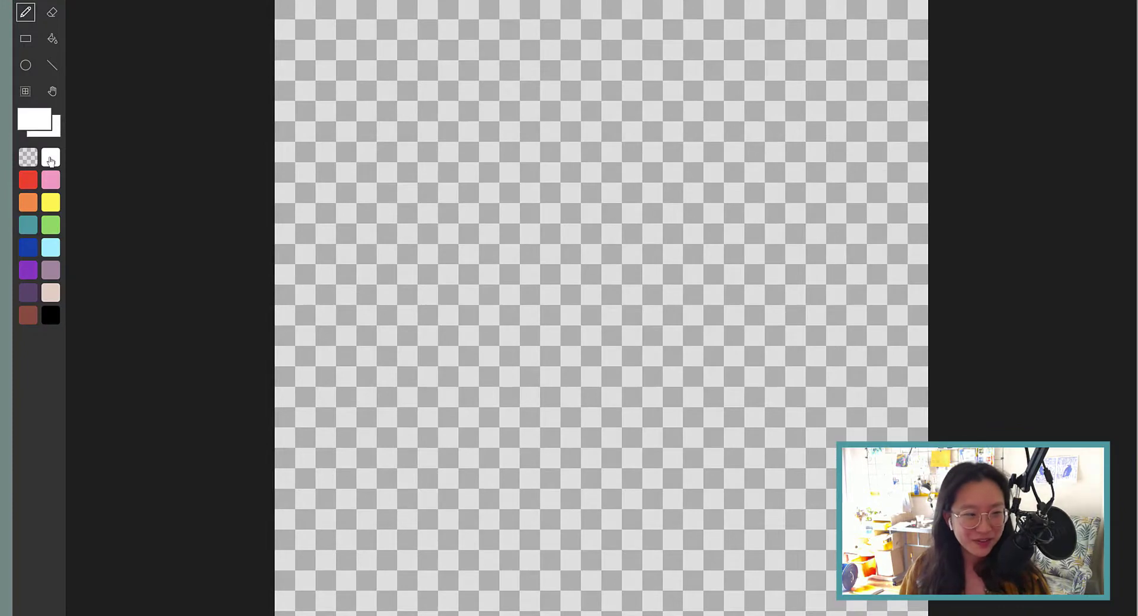
left_click_drag(530, 51, 620, 158)
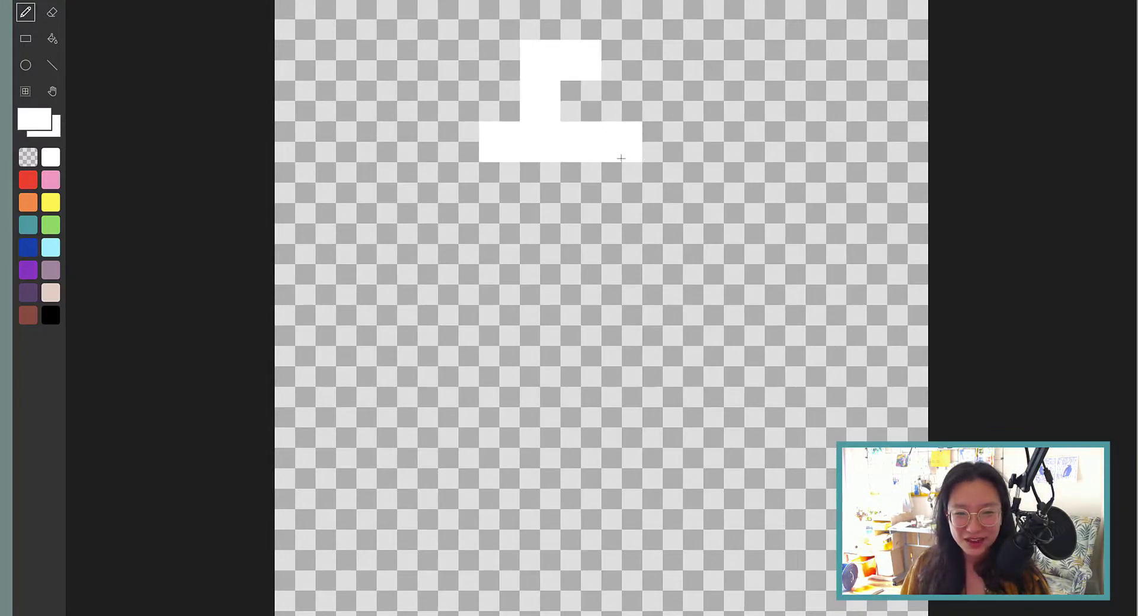
left_click_drag(620, 157, 568, 44)
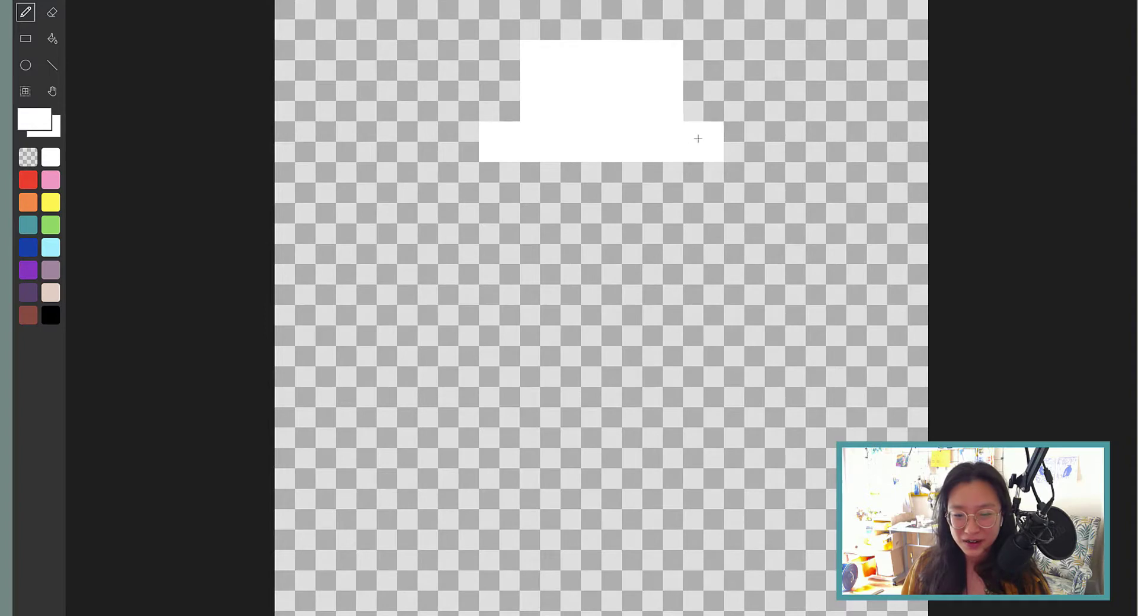
left_click_drag(697, 138, 516, 239)
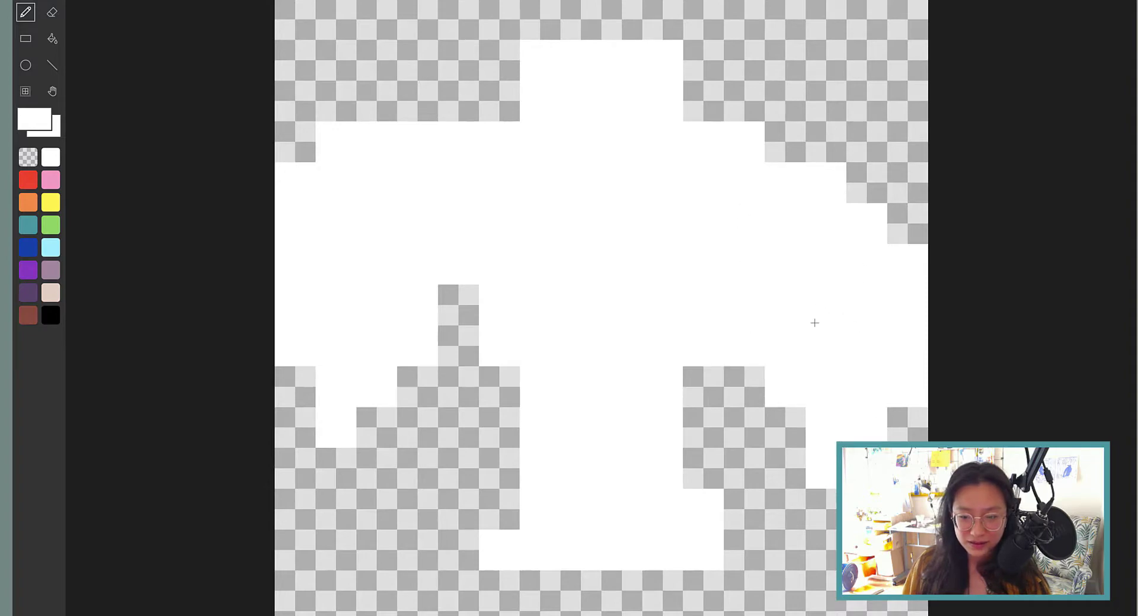
mouse_move(502, 92)
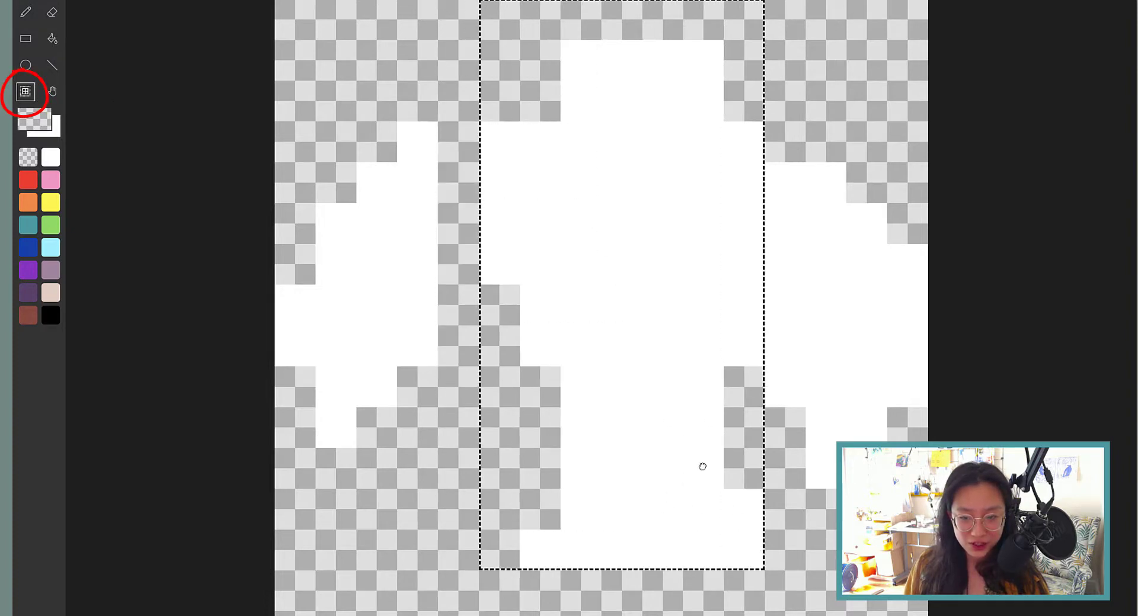
- Pick light blue and the brush, ready for shading the bird
left_click(25, 12)
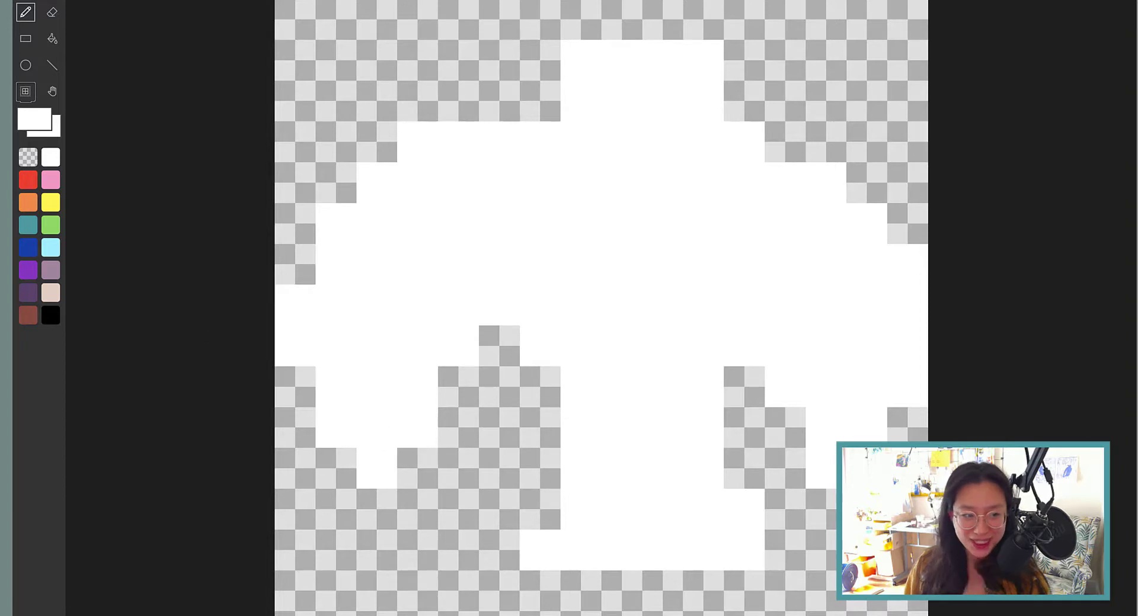
mouse_move(115, 231)
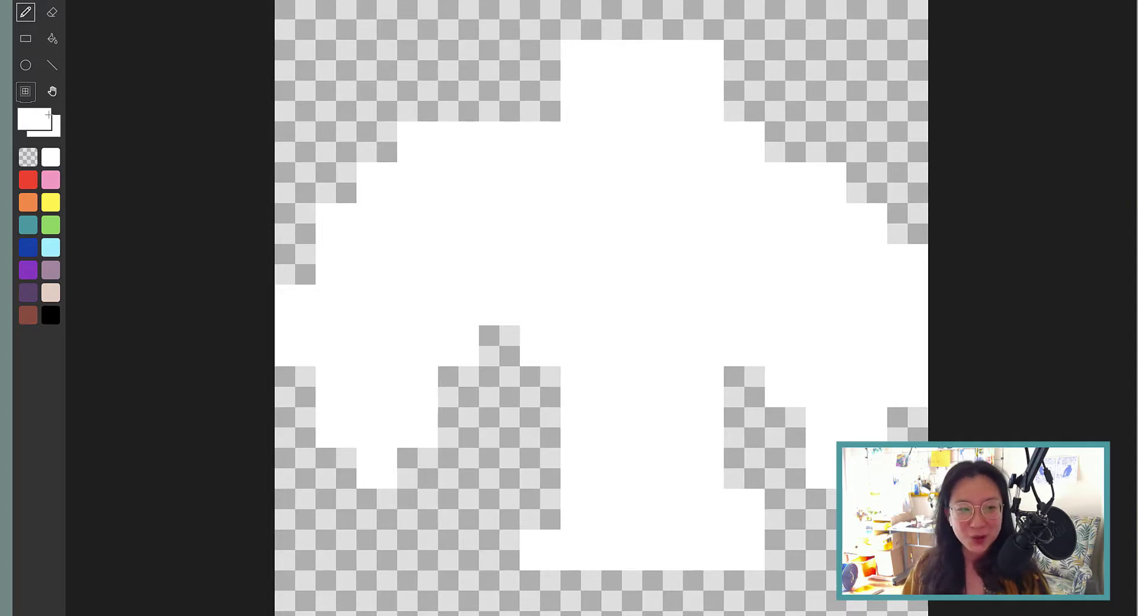
mouse_move(51, 247)
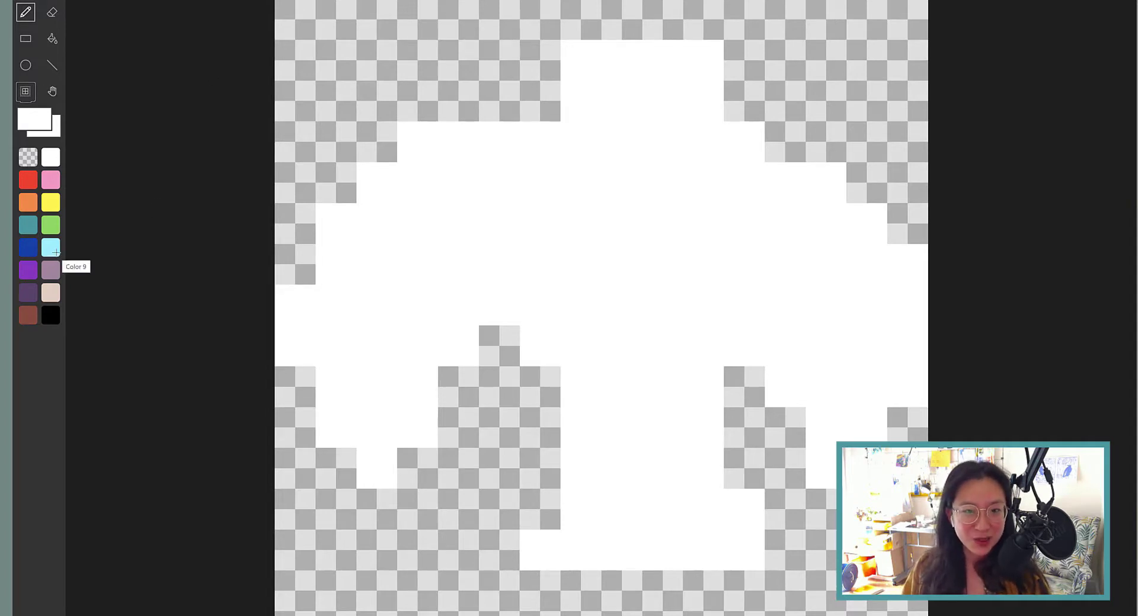
key("b")
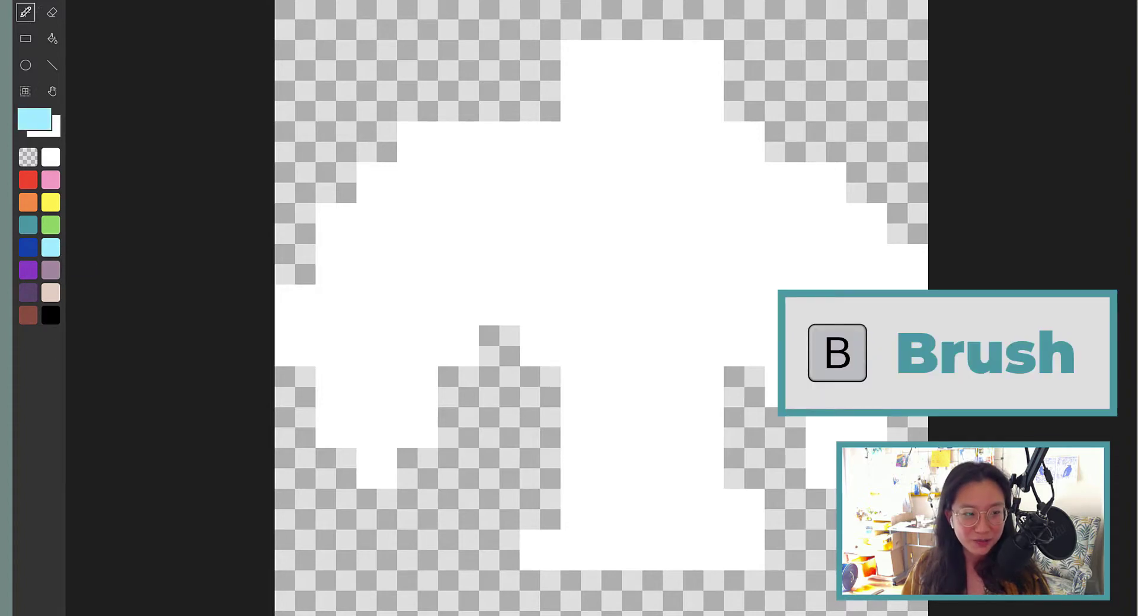
- Shade under both wings and the legs in light blue, then shift the image down one row
left_click(538, 347)
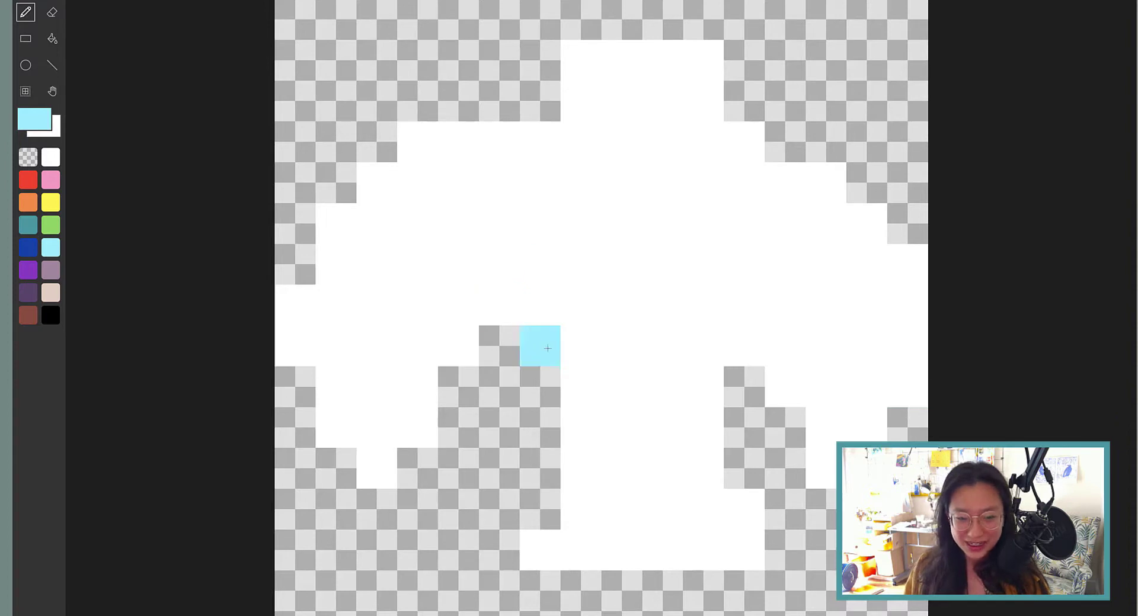
left_click_drag(548, 349, 457, 351)
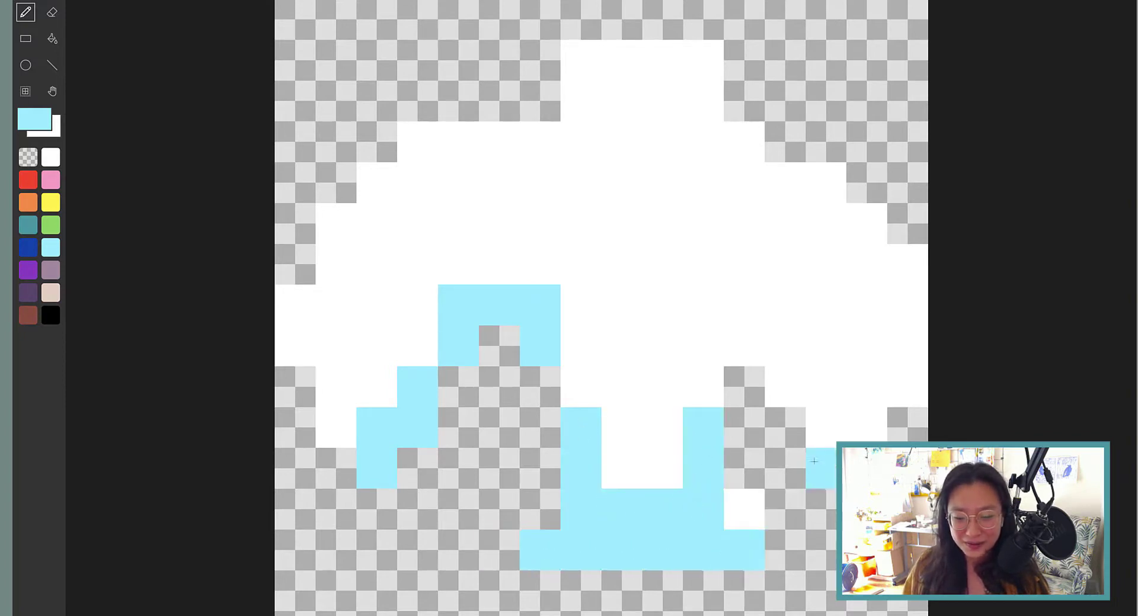
left_click(784, 345)
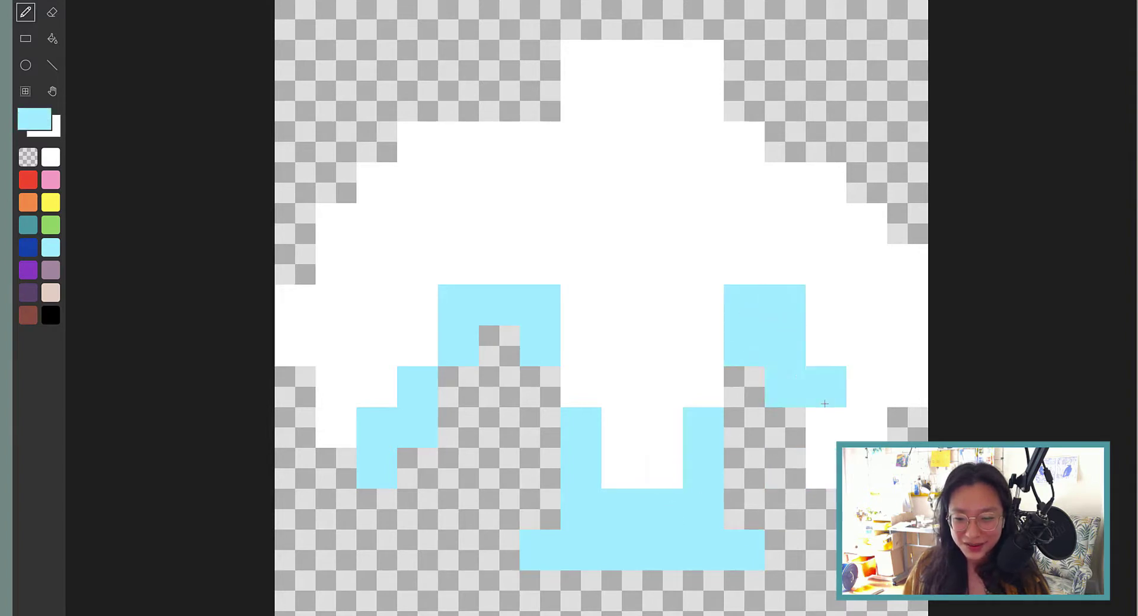
left_click(864, 395)
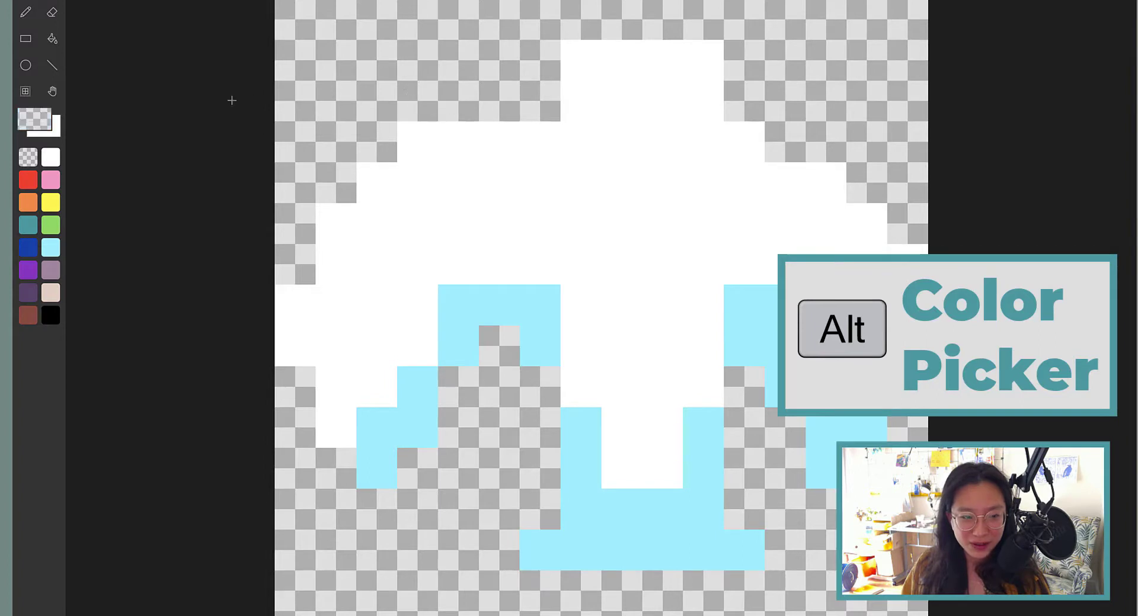
mouse_move(436, 202)
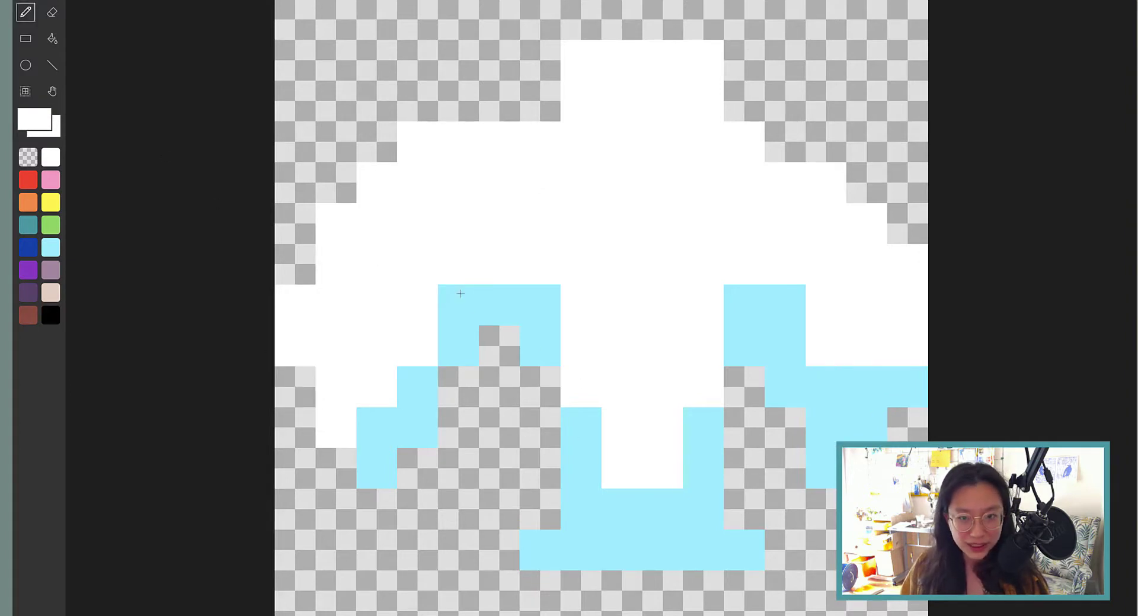
left_click(24, 91)
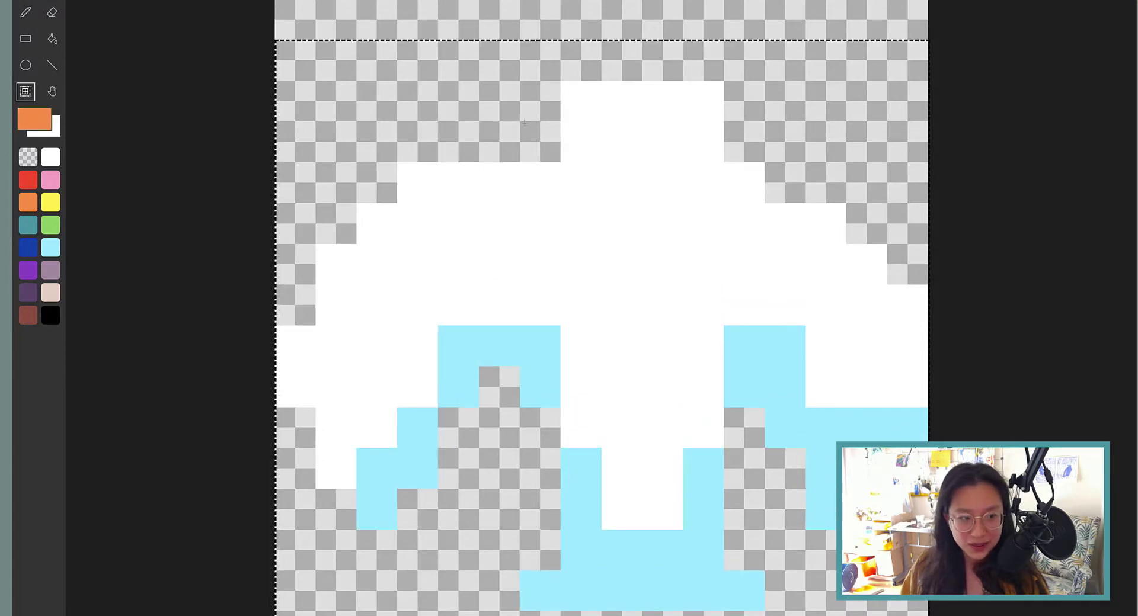
- Draw an orange beak at the top of upBird's head
left_click(661, 61)
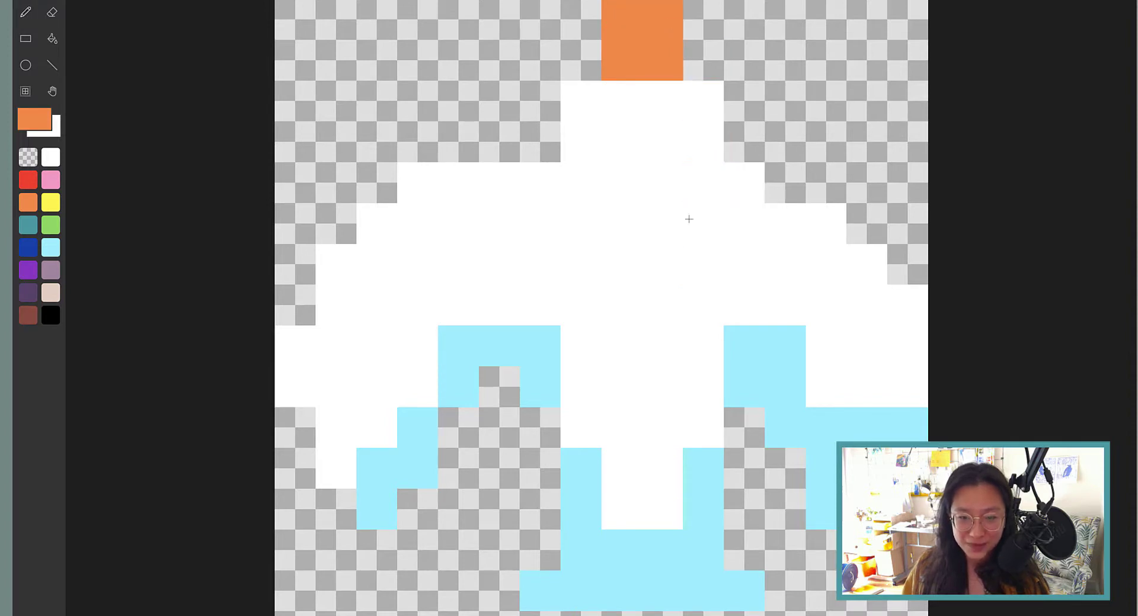
left_click(50, 156)
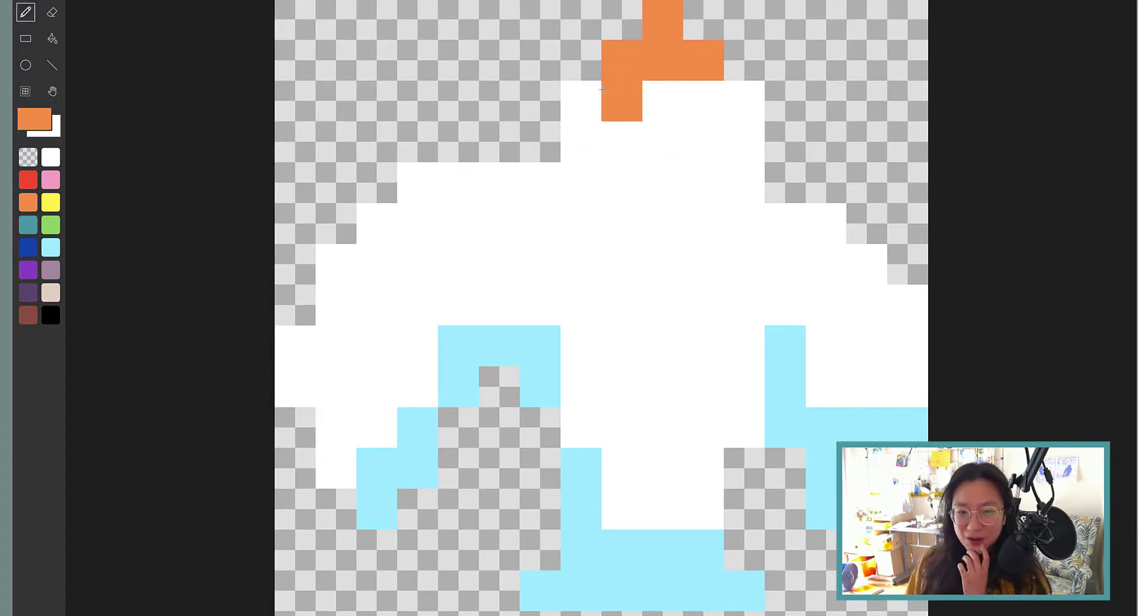
left_click(620, 95)
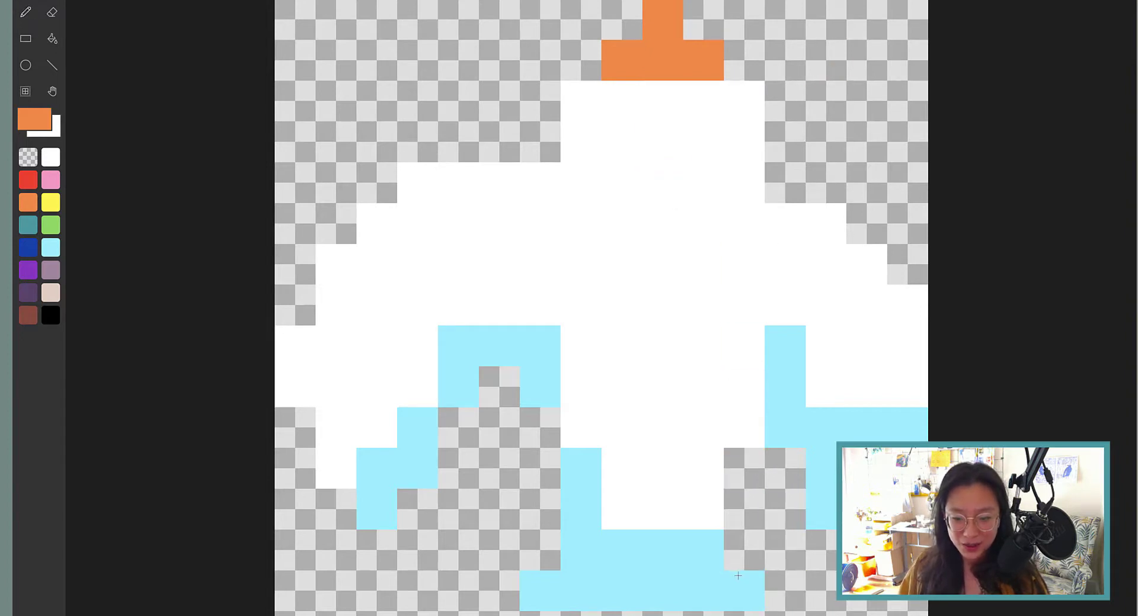
- Enlarge the canvas and reshape the white body wider with adjusted light blue shading
left_click(51, 248)
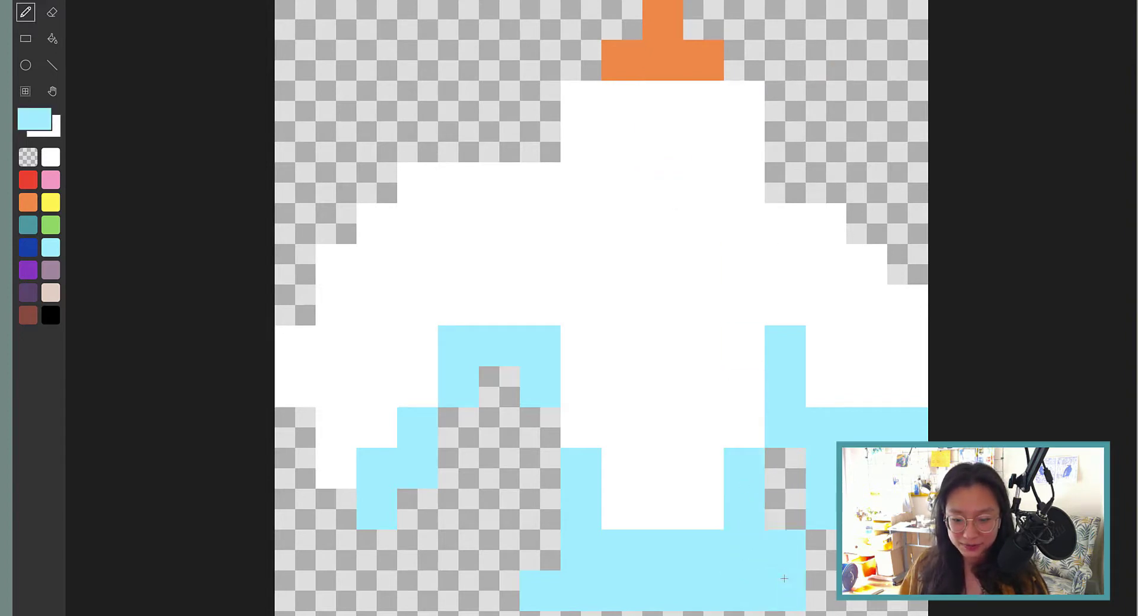
scroll("down", 3)
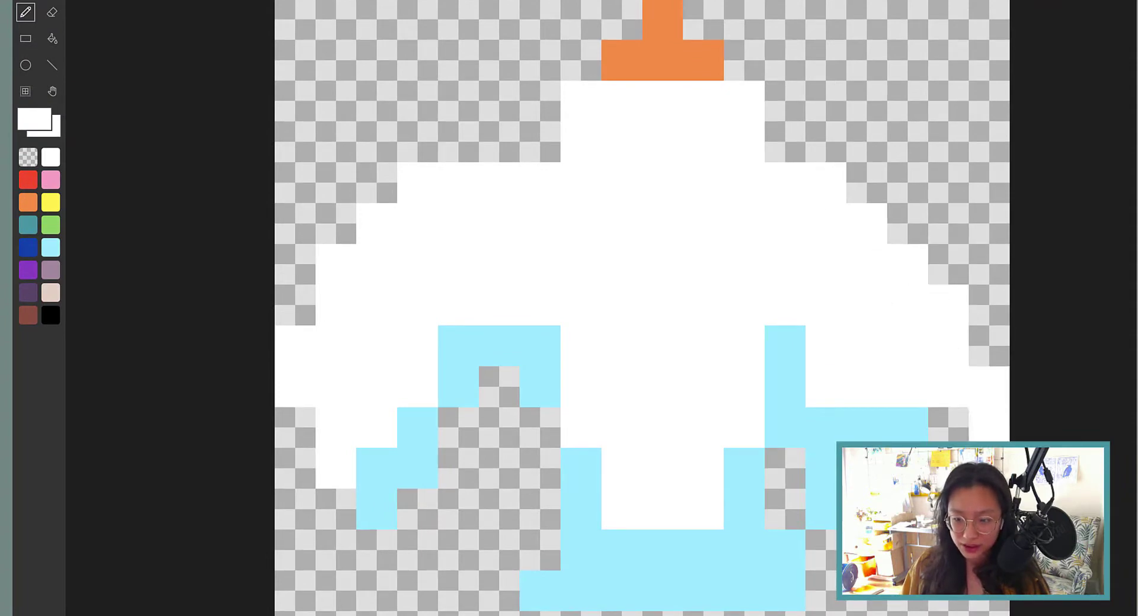
left_click(50, 246)
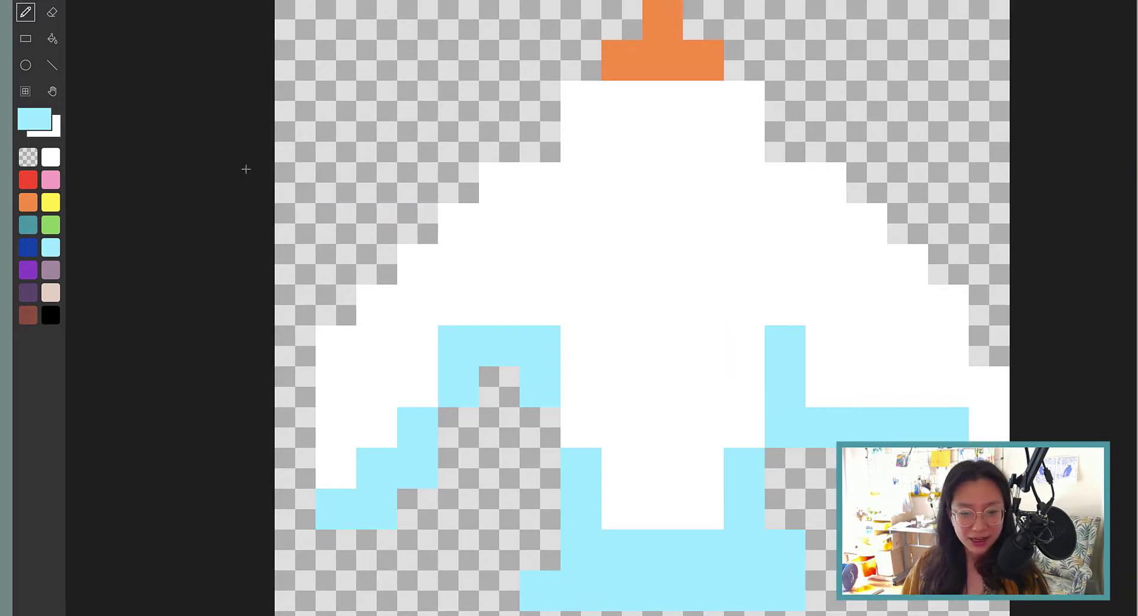
mouse_move(45, 314)
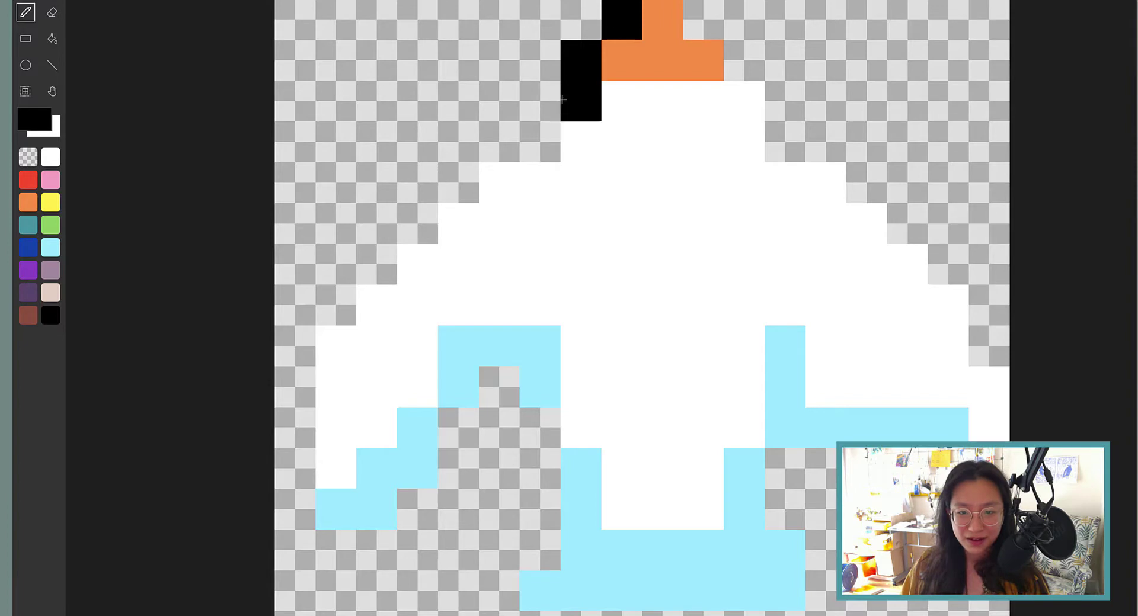
- Trace a black outline around the beak, head and left wing edge
left_click_drag(573, 95, 404, 220)
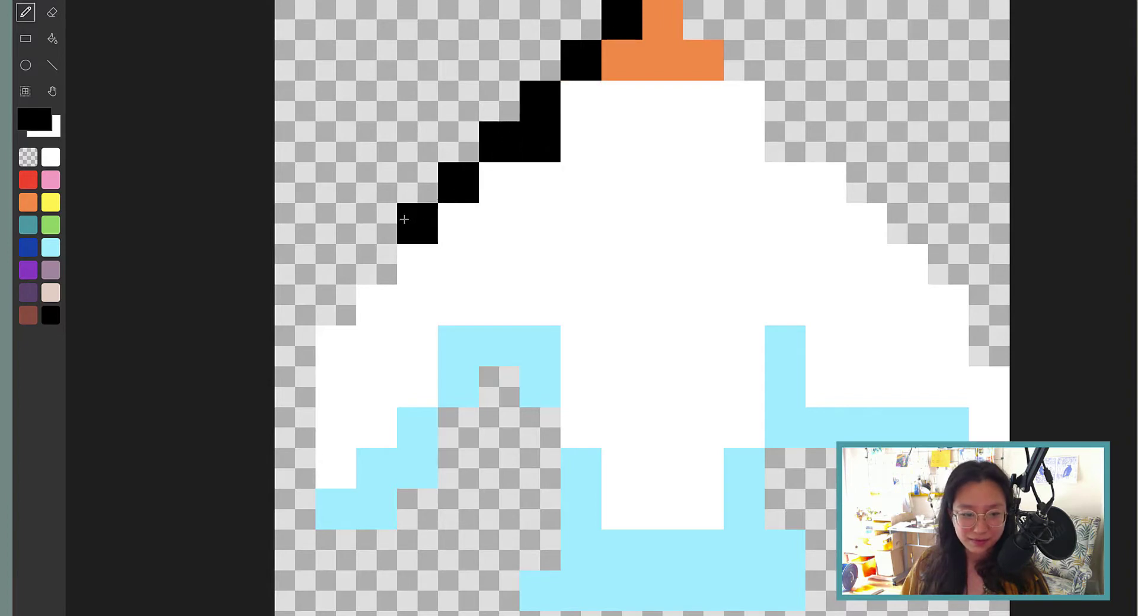
left_click_drag(404, 219, 304, 403)
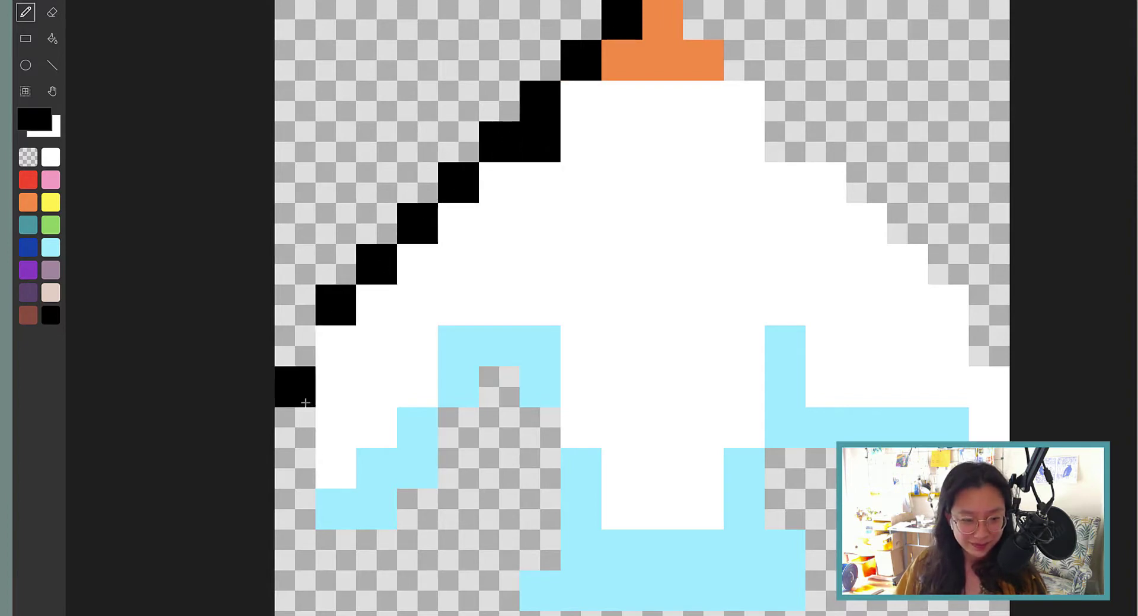
left_click(325, 551)
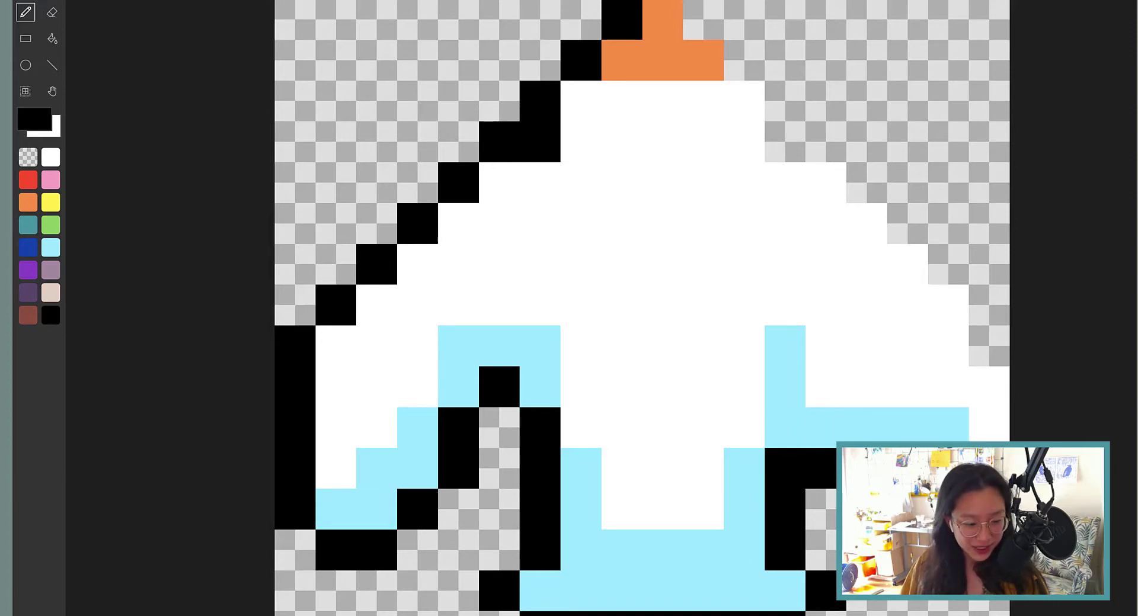
- Finish the black outline along the right wing tip and right side
left_click(50, 247)
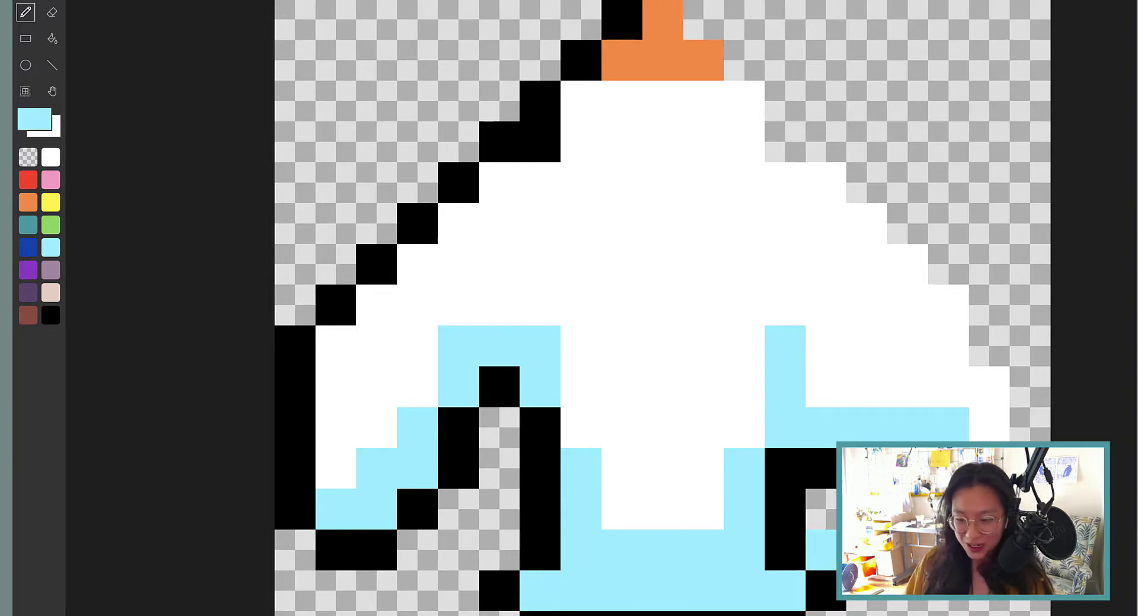
left_click(51, 315)
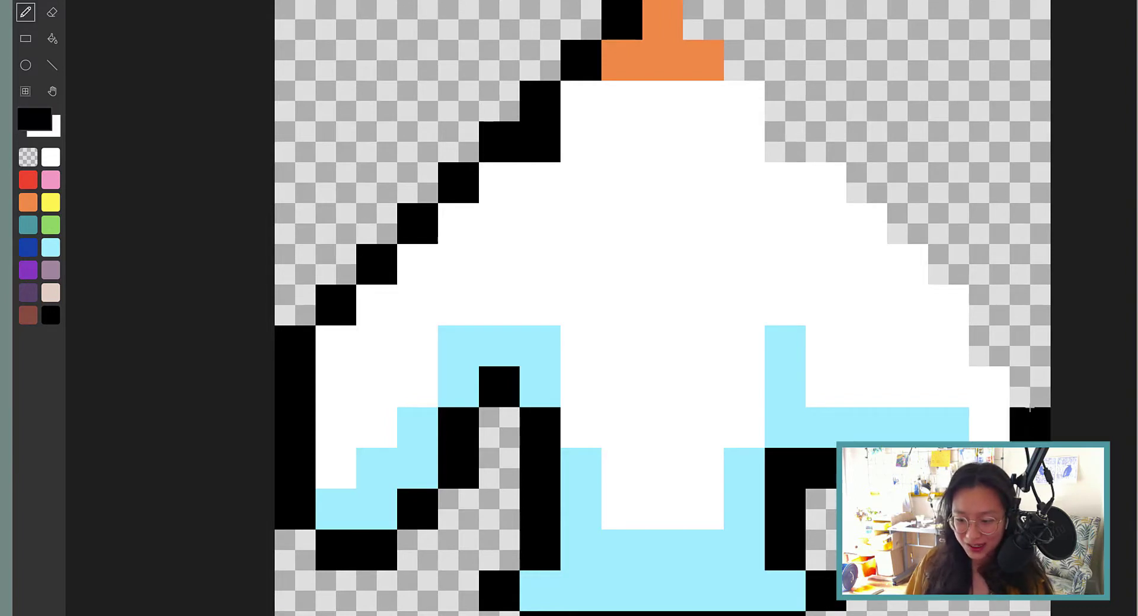
left_click(955, 269)
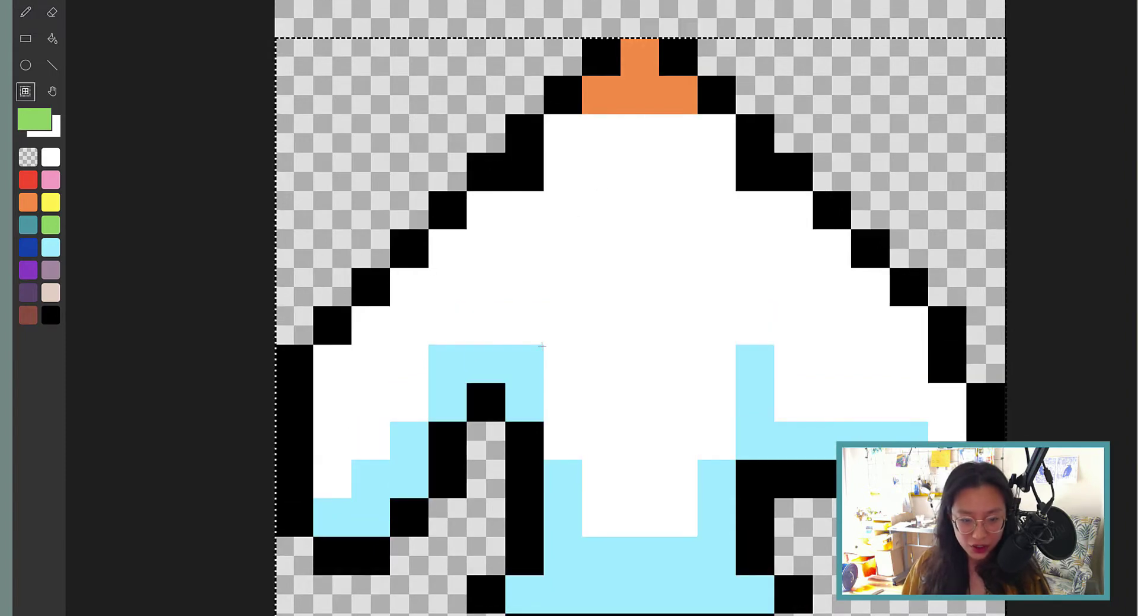
- Finish editing so upBird's image appears in its creation block
left_click(25, 11)
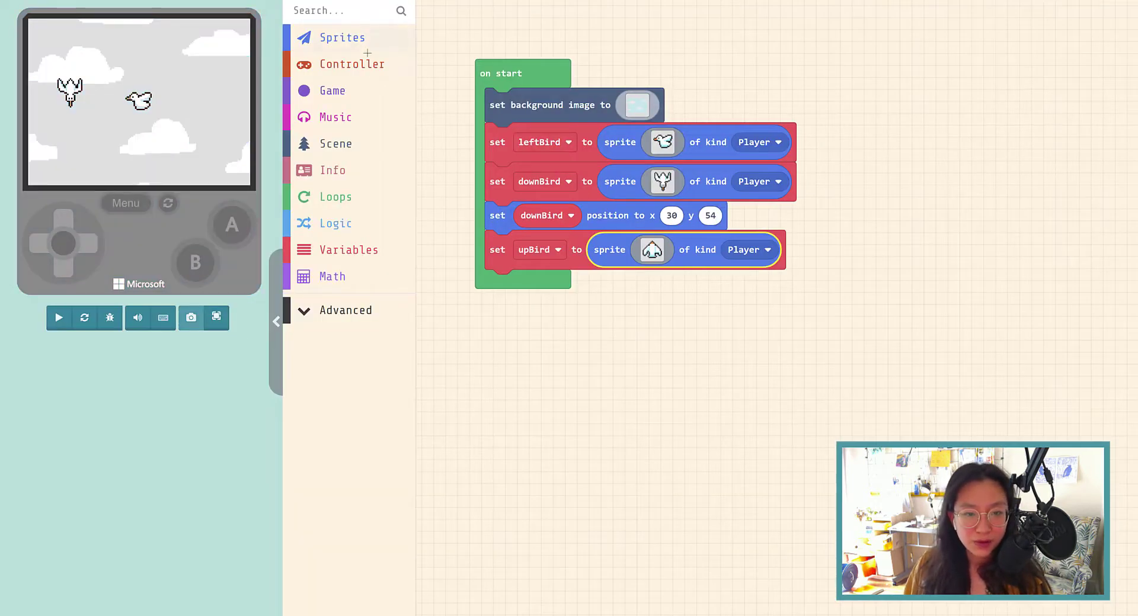
- Add a position block setting upBird to x 122, y 39 and run the preview with all three birds
left_click(341, 37)
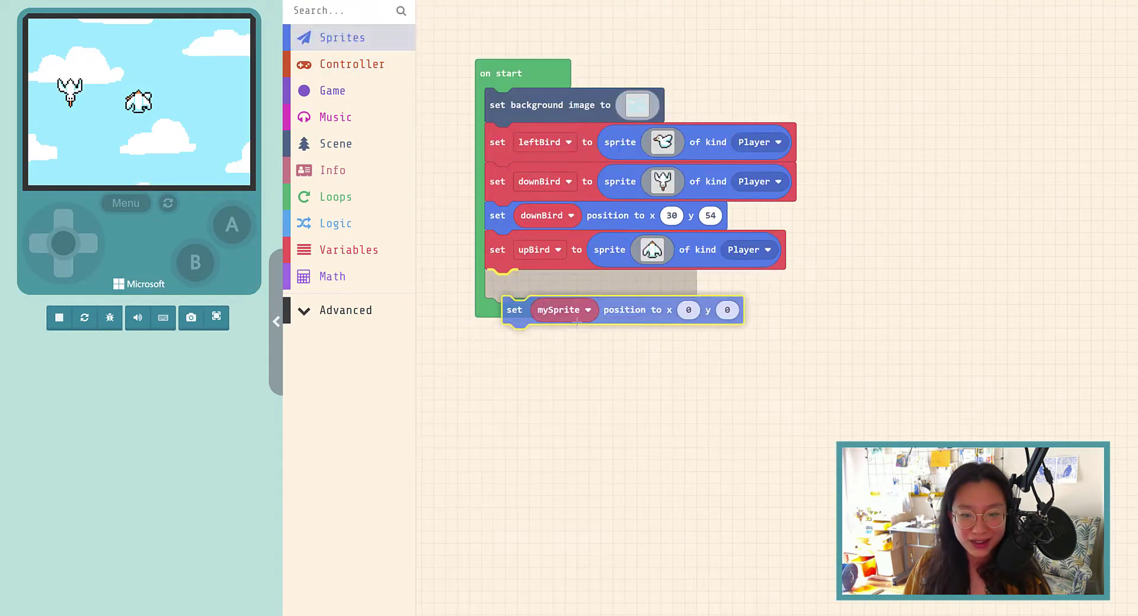
left_click(588, 310)
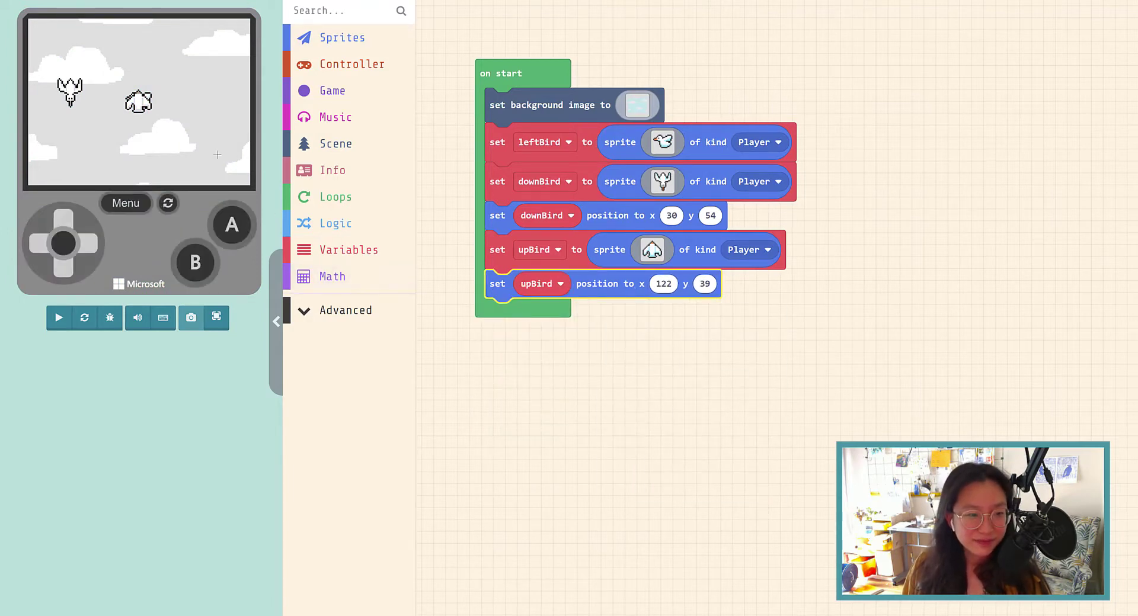
left_click(60, 317)
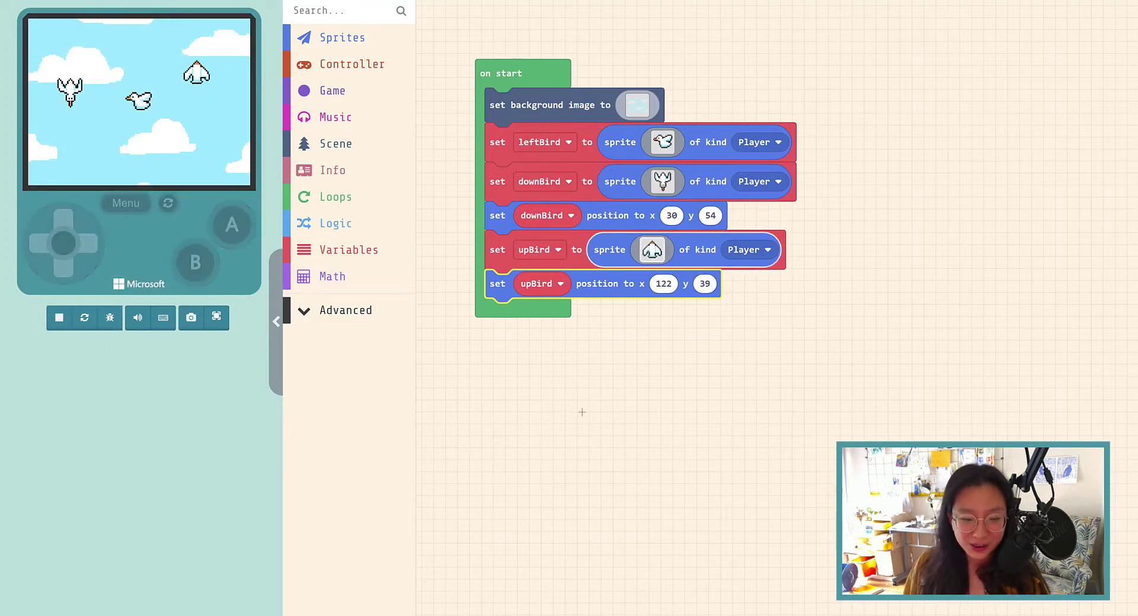
left_click(650, 249)
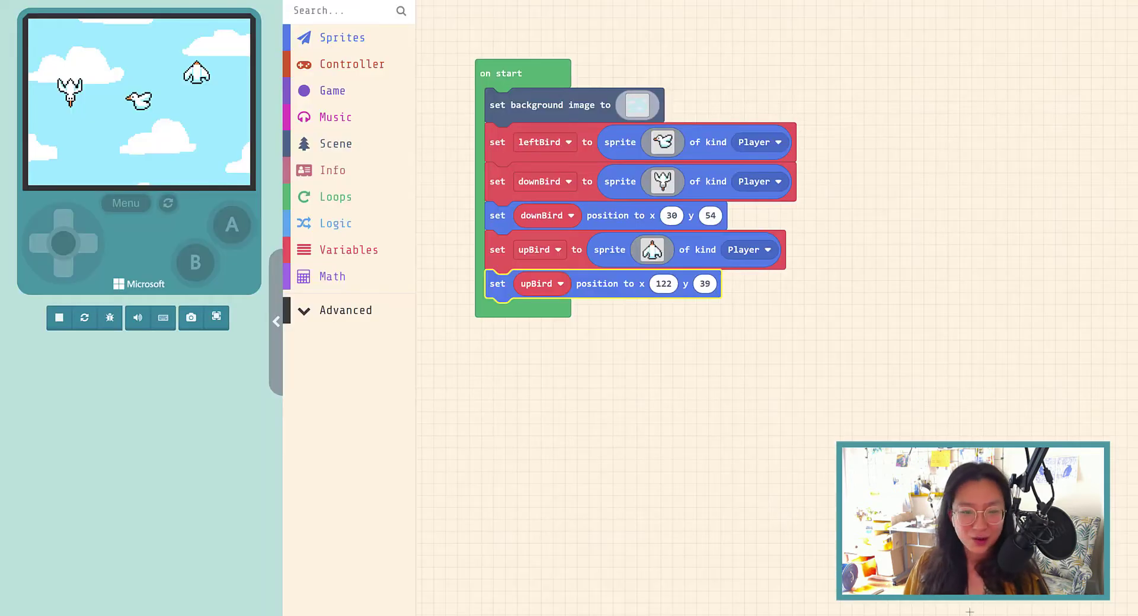
left_click(59, 318)
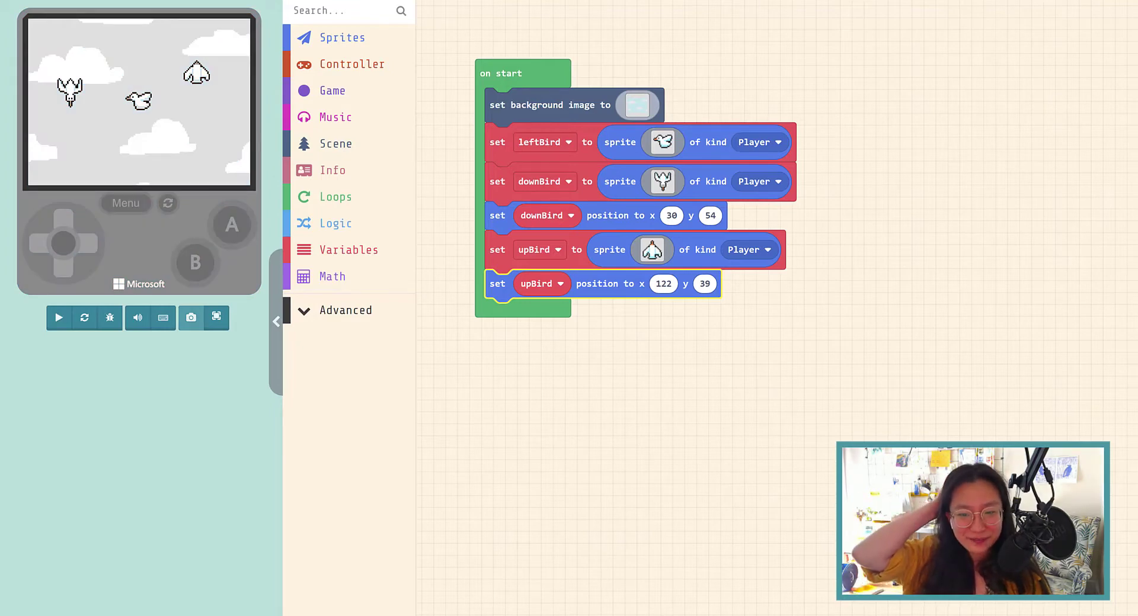
left_click(59, 318)
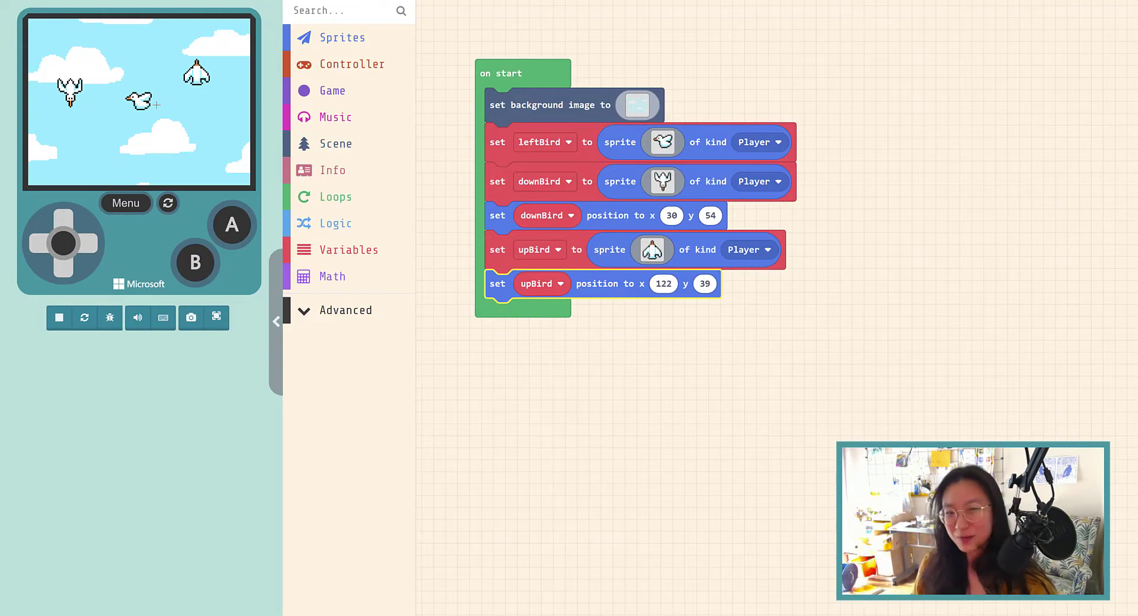
left_click(218, 318)
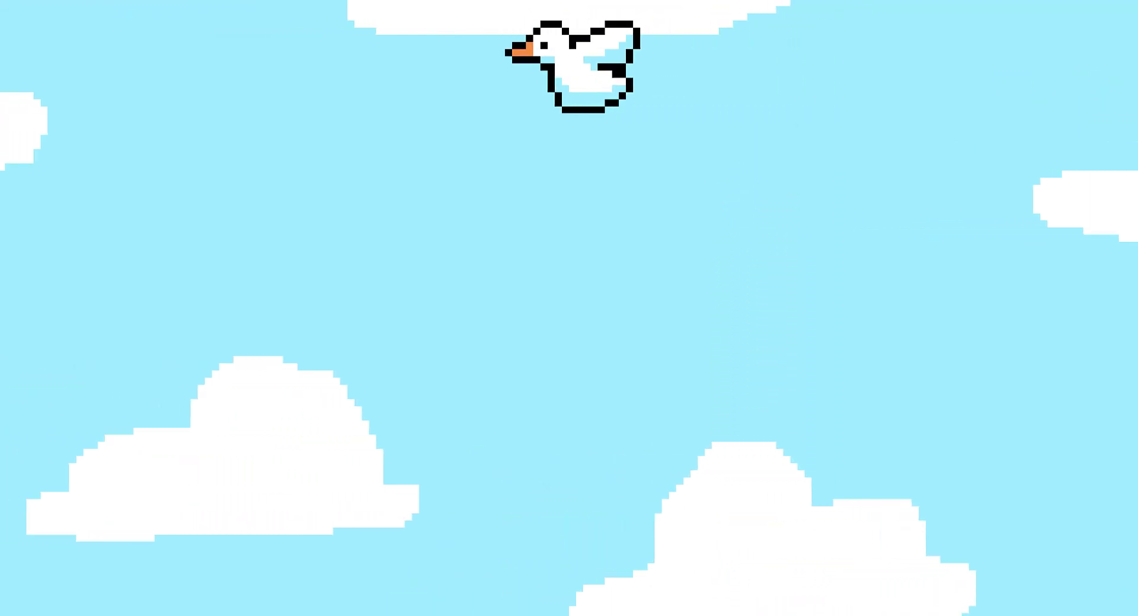